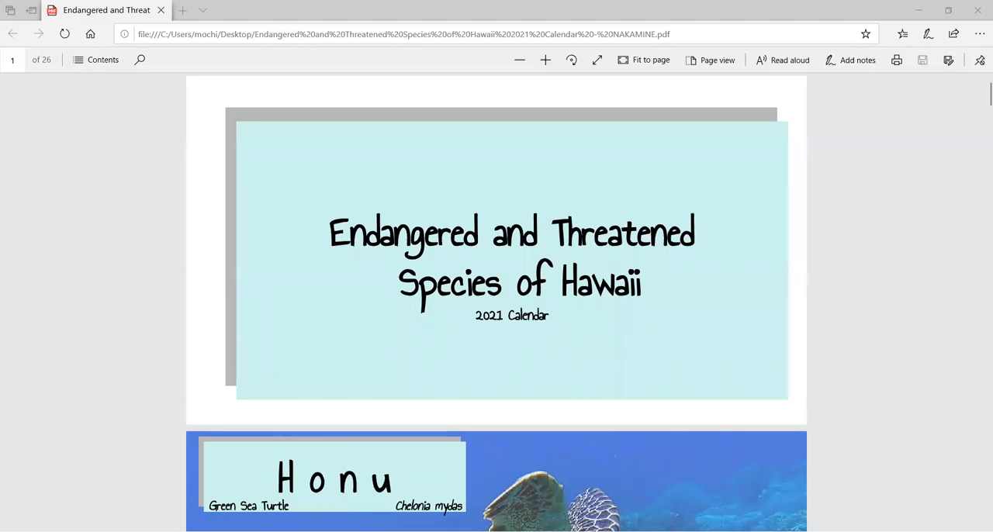
mouse_move(880, 278)
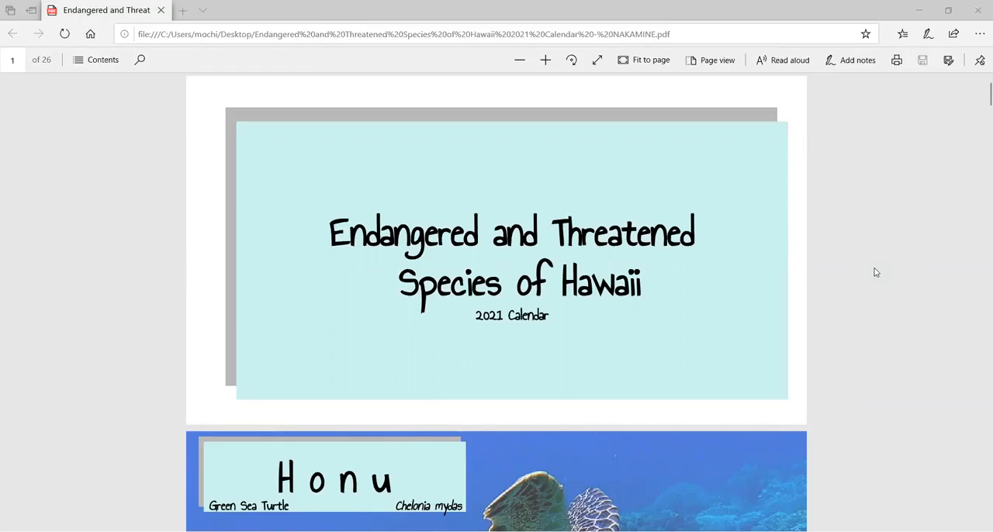
scroll("down", 3)
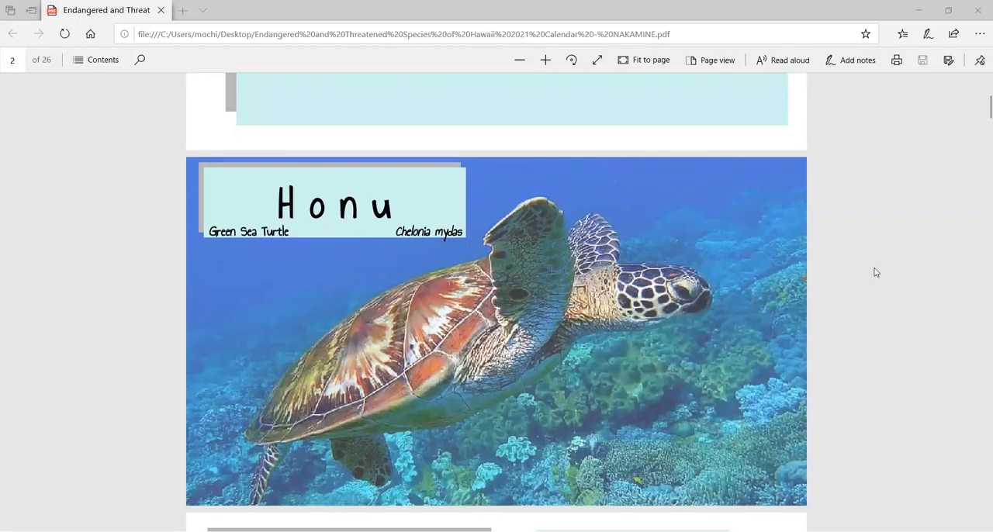
mouse_move(431, 199)
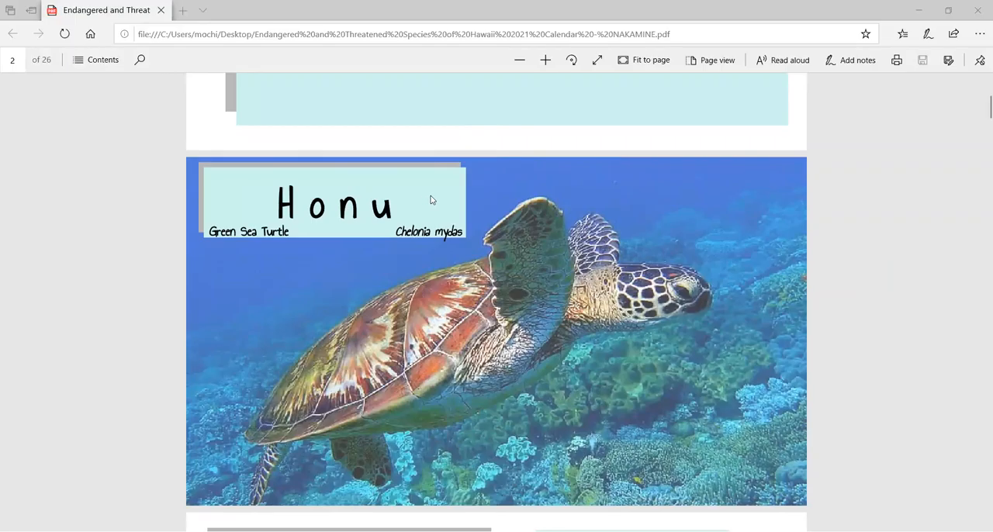
mouse_move(912, 195)
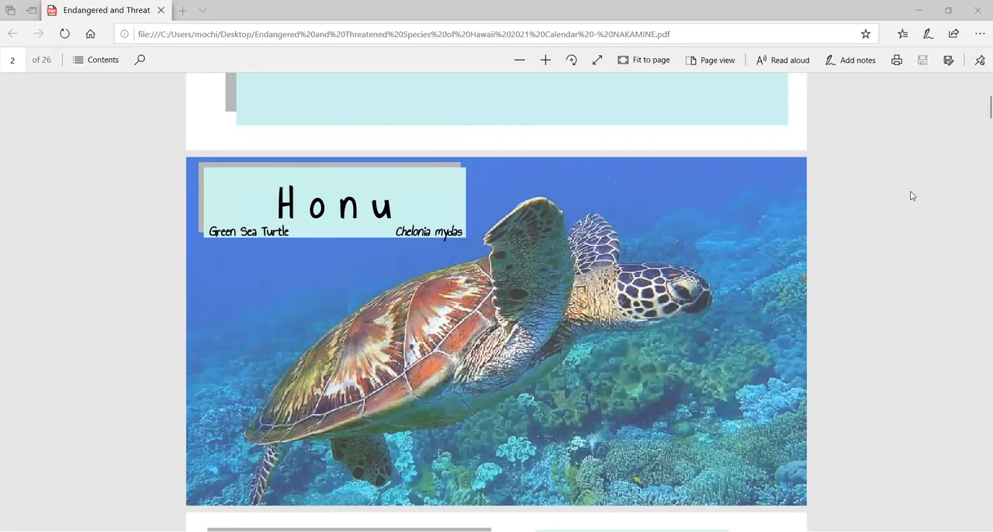
mouse_move(913, 242)
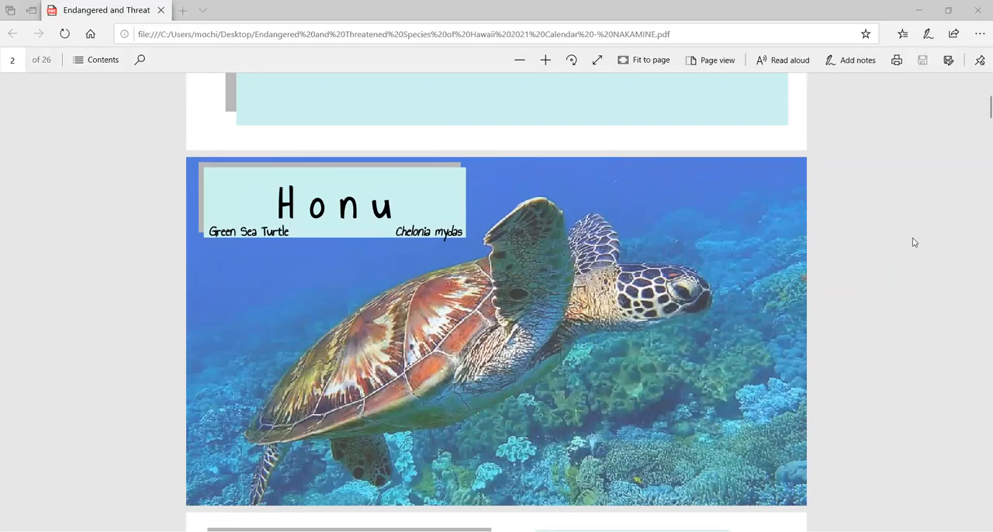
scroll("down", 3)
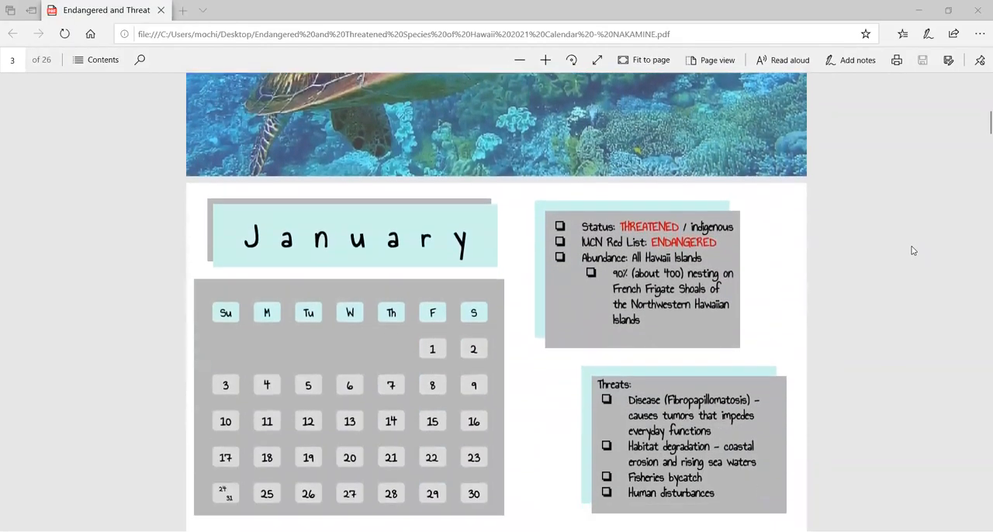
scroll("down", 3)
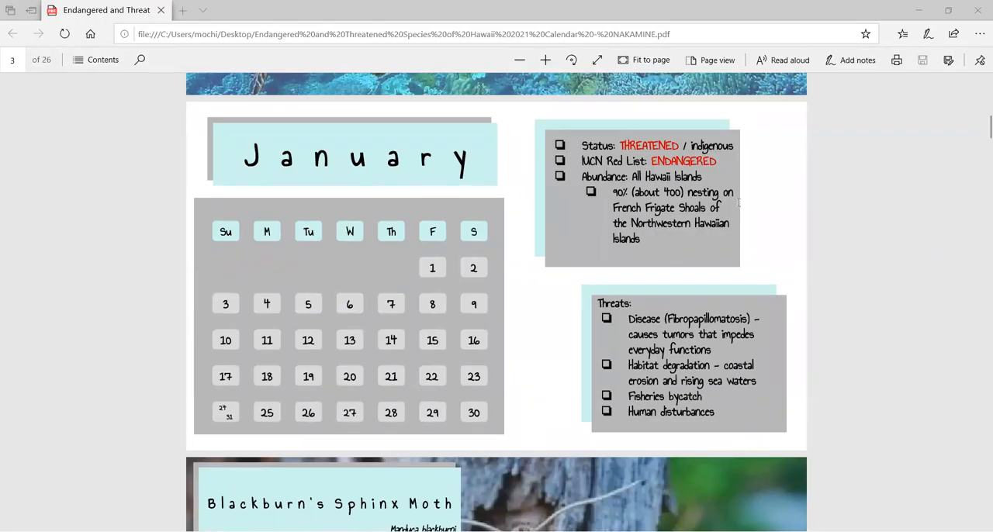
mouse_move(746, 133)
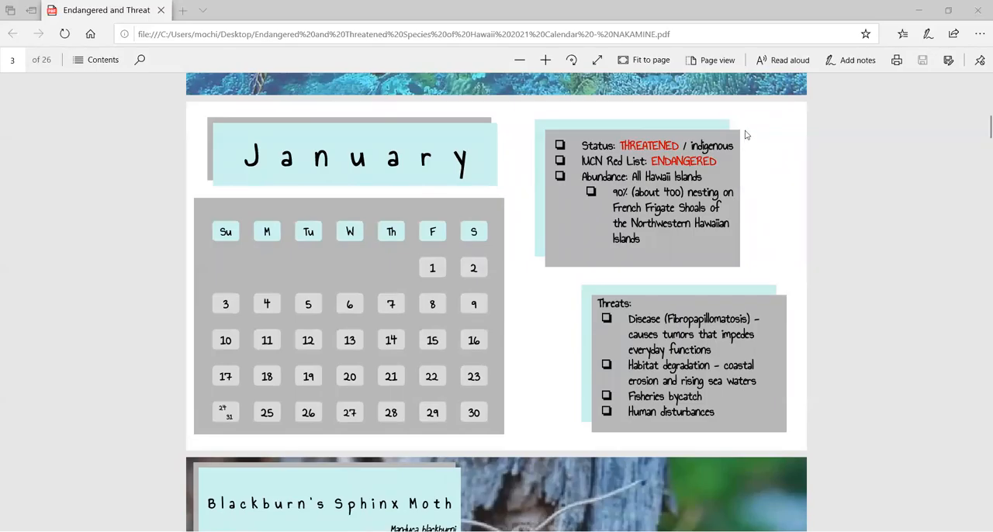
mouse_move(728, 152)
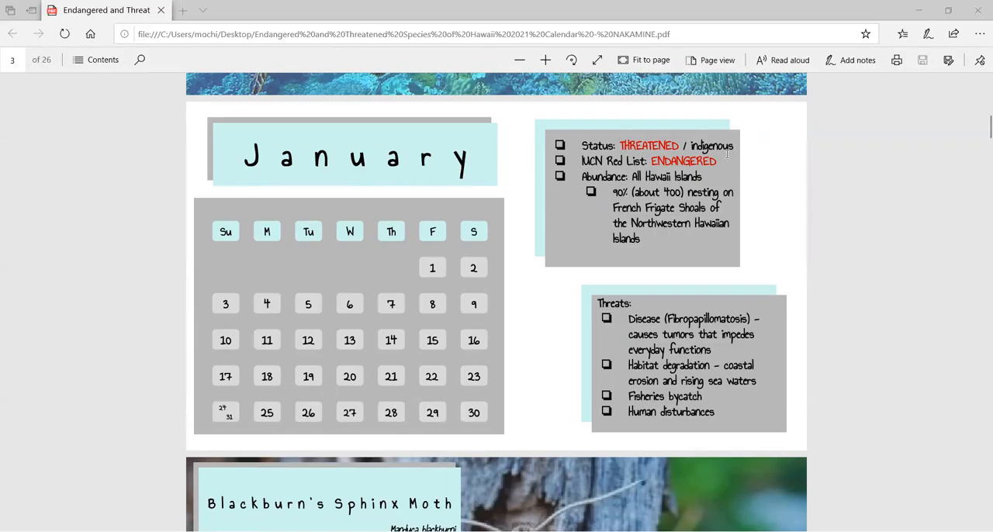
mouse_move(909, 169)
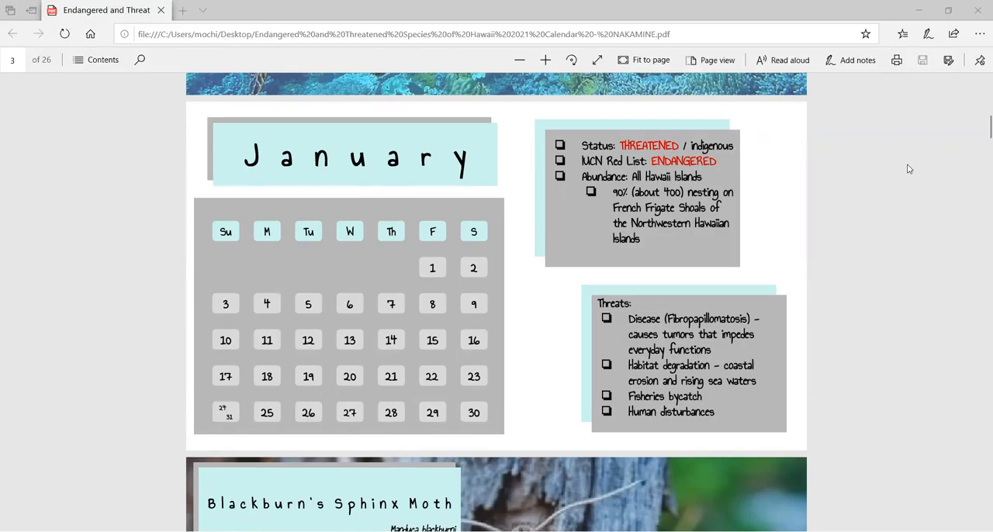
mouse_move(977, 200)
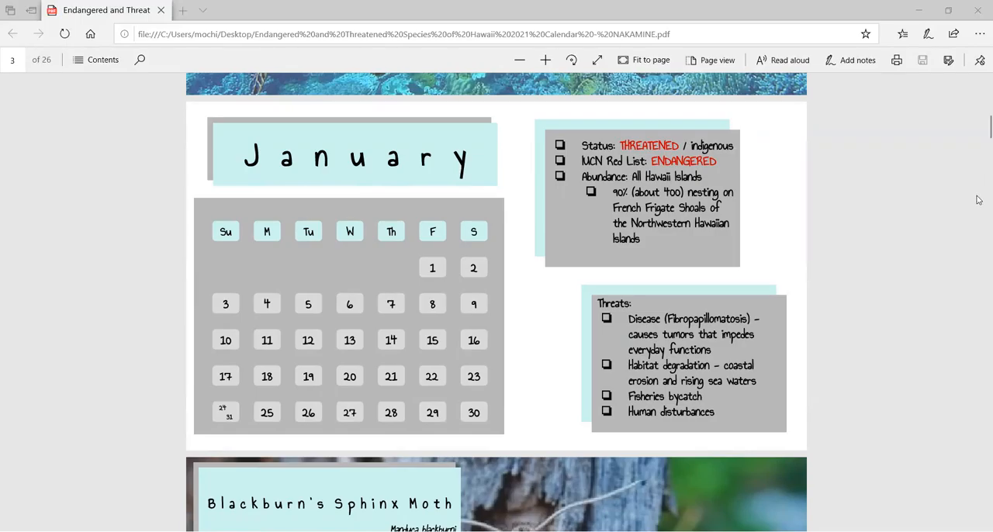
mouse_move(970, 189)
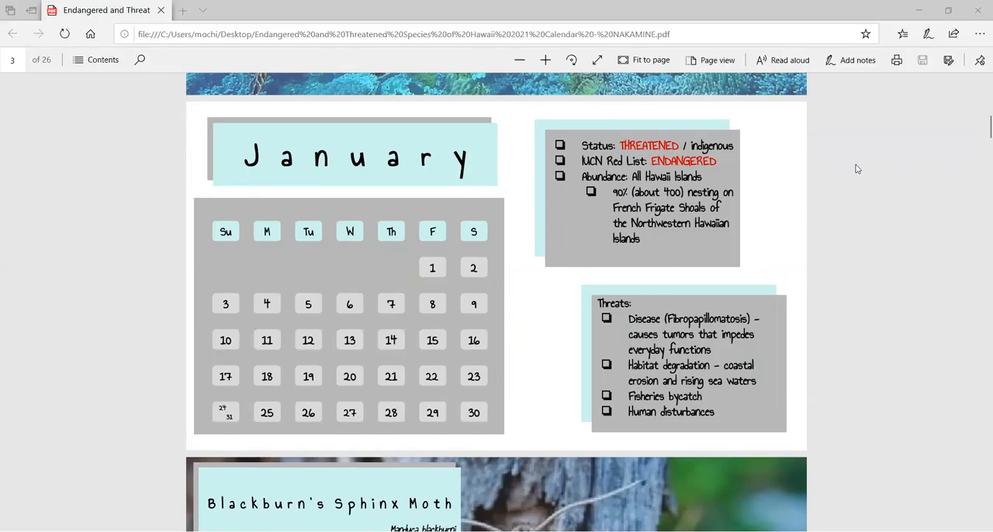
mouse_move(878, 271)
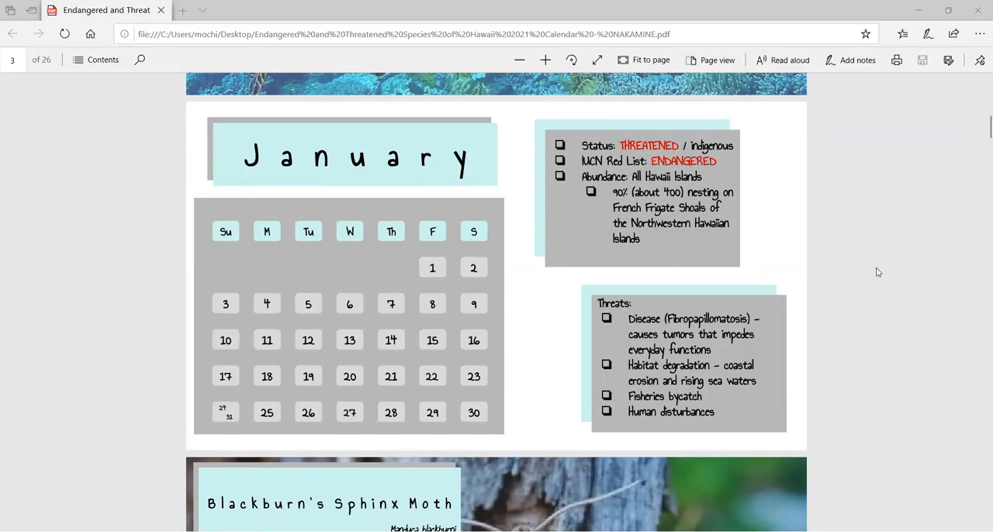
mouse_move(891, 278)
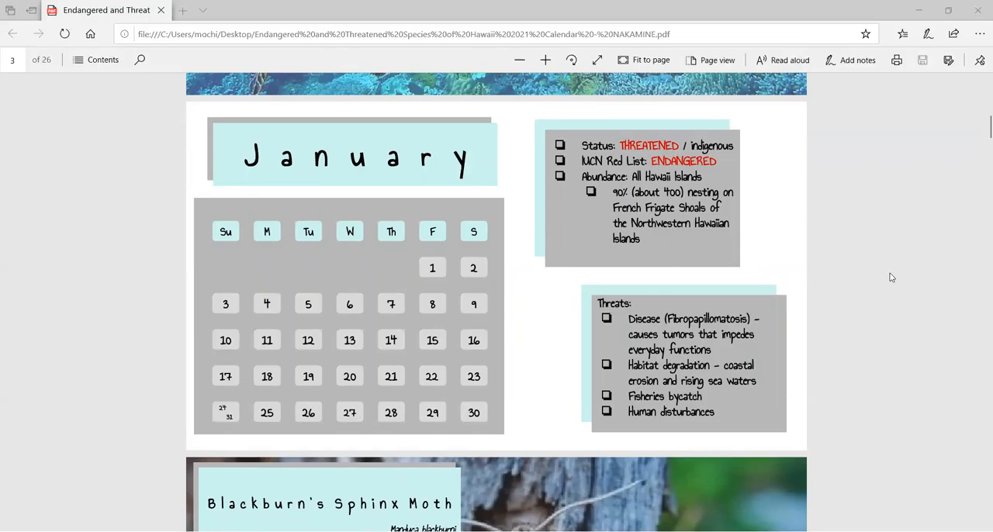
mouse_move(896, 302)
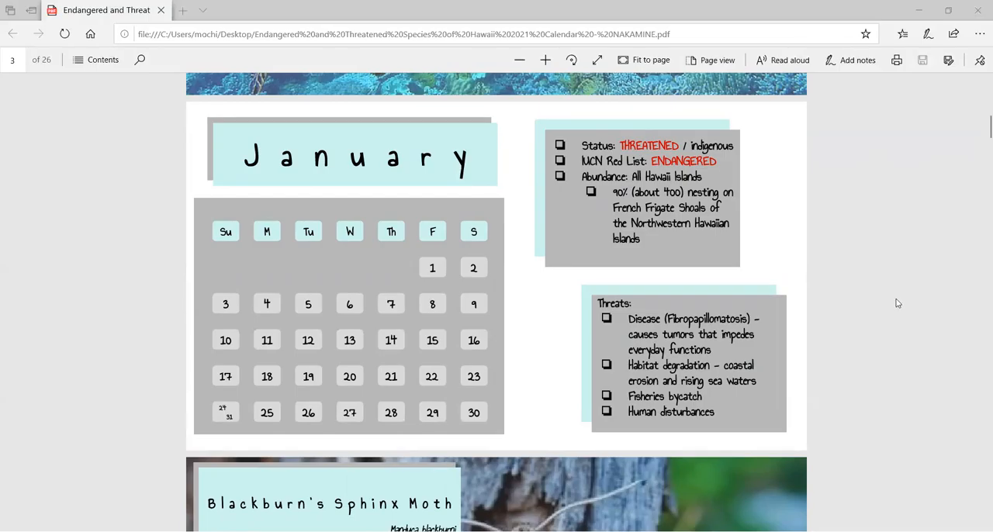
scroll("down", 3)
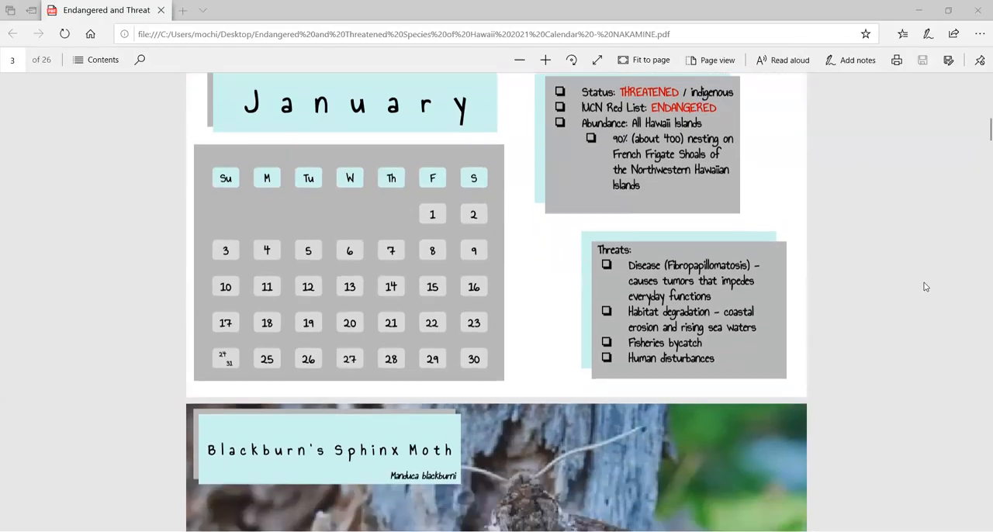
scroll("down", 3)
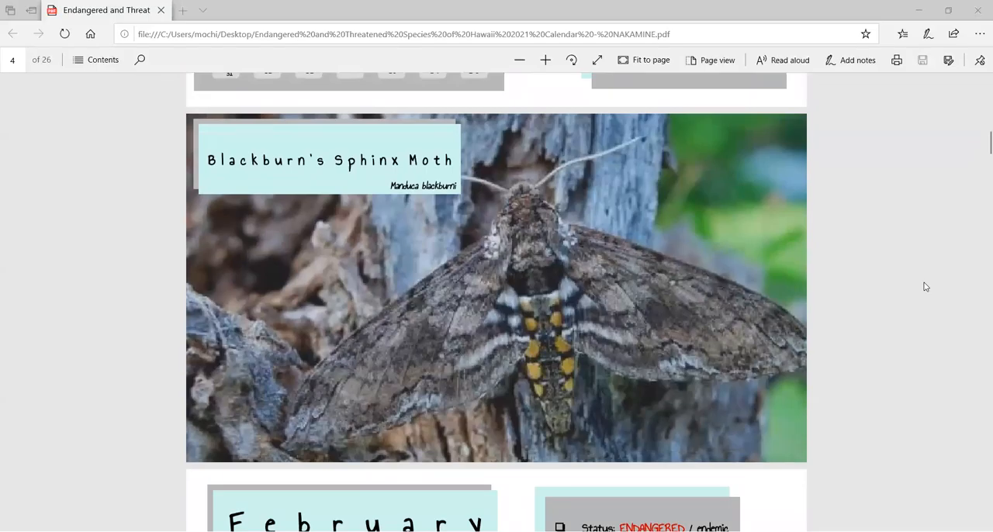
mouse_move(941, 288)
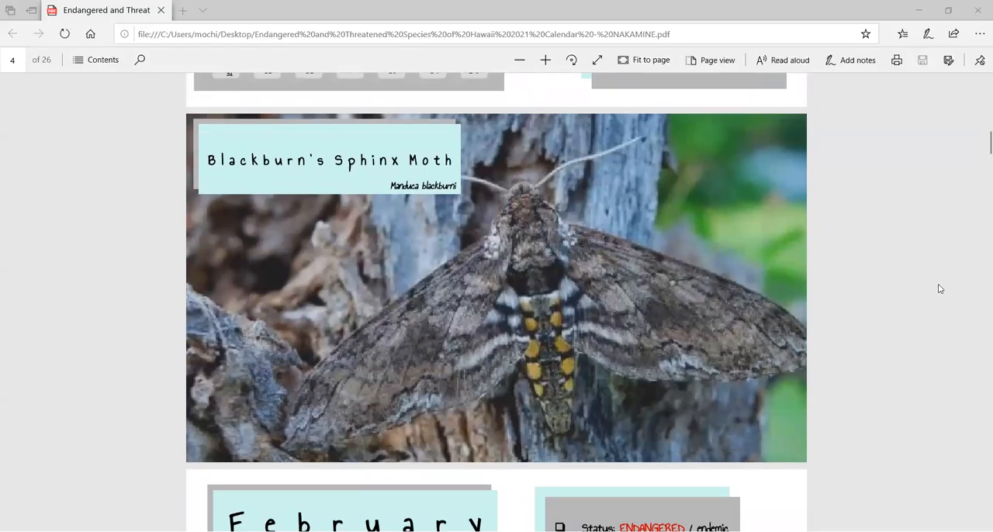
mouse_move(928, 303)
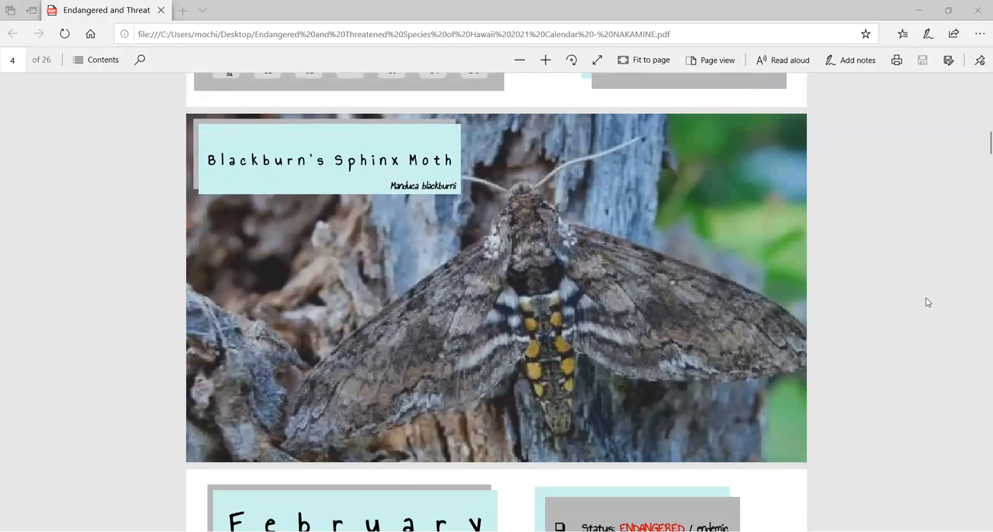
scroll("down", 3)
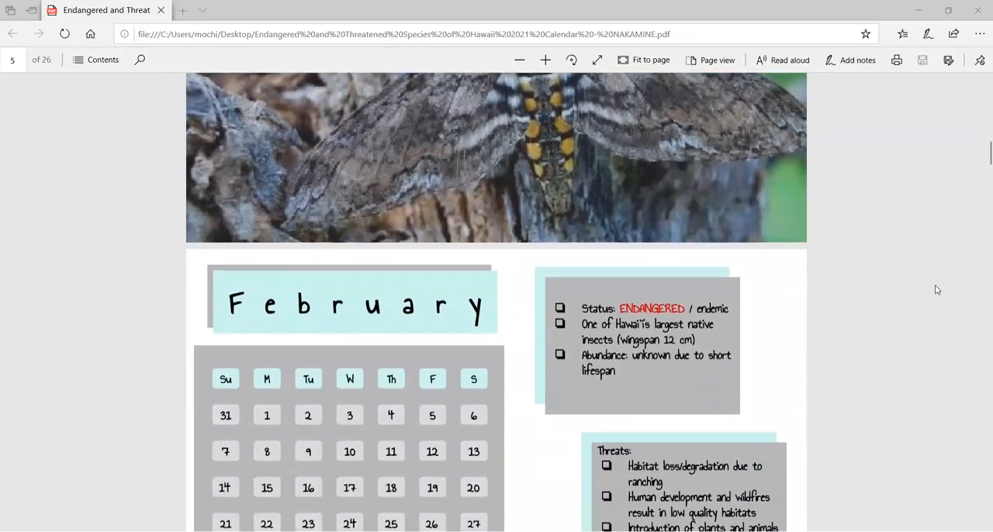
scroll("down", 3)
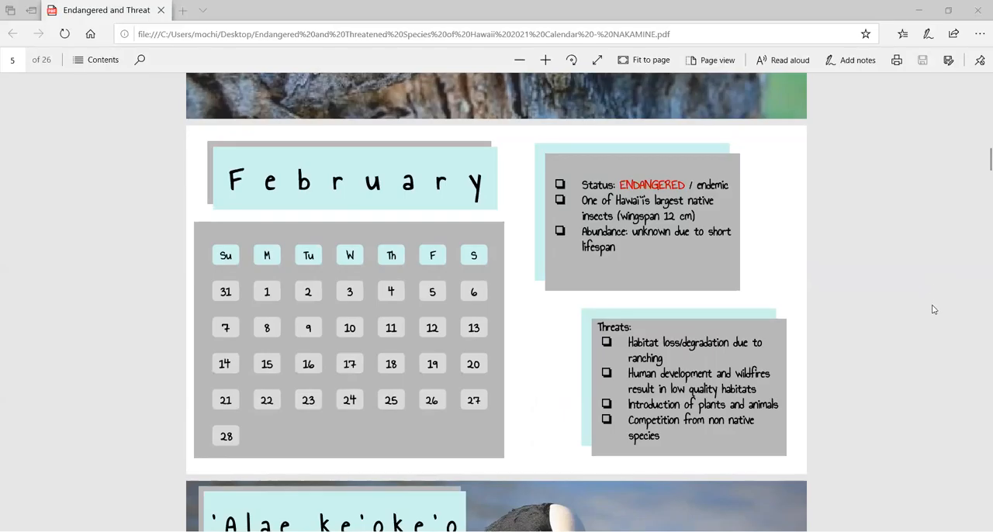
scroll("down", 3)
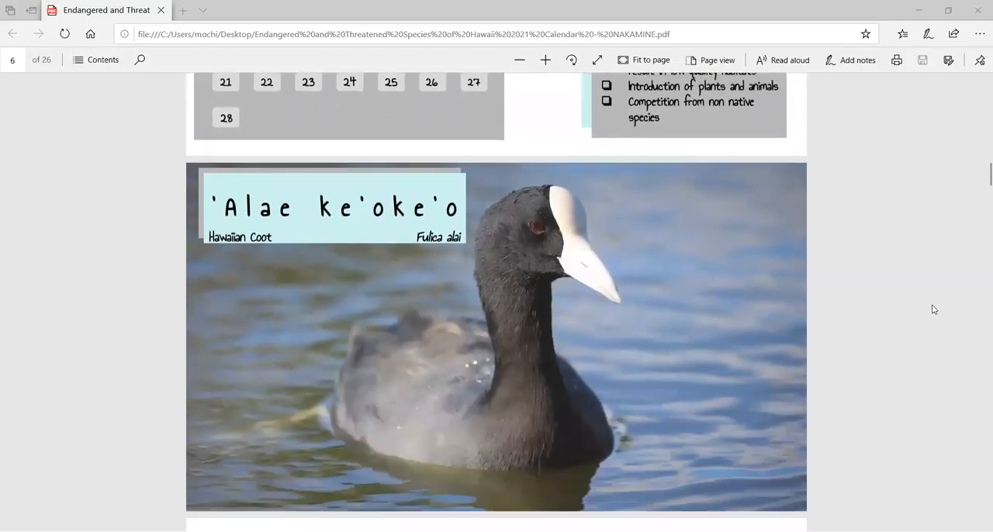
scroll("down", 3)
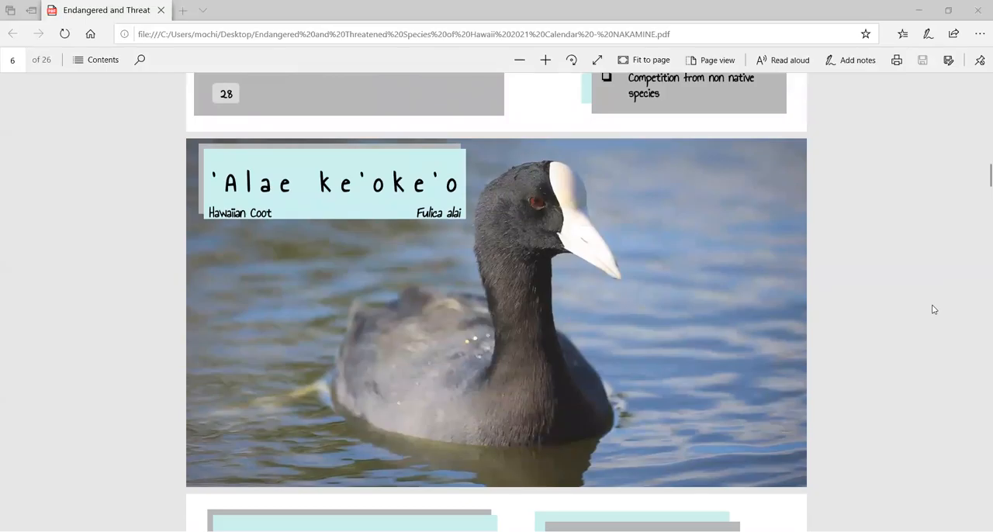
scroll("down", 3)
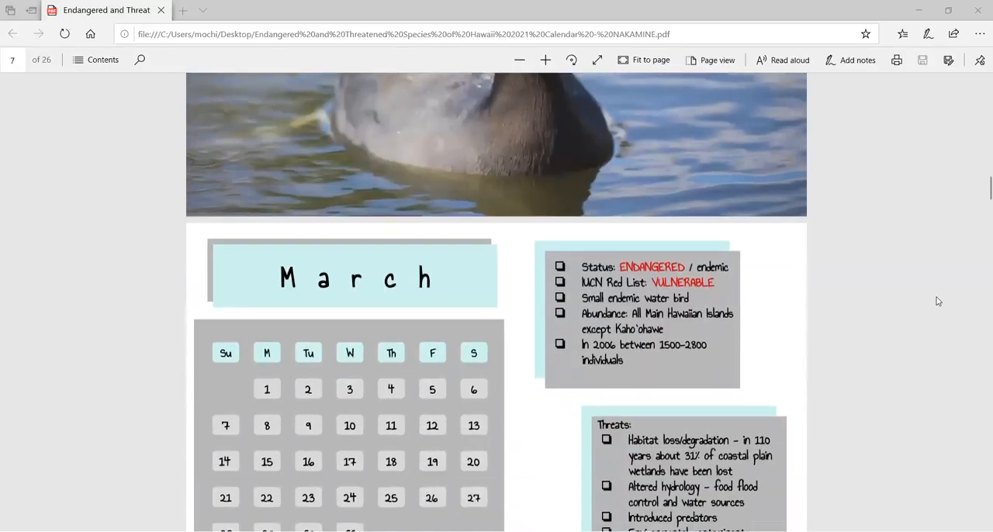
scroll("down", 3)
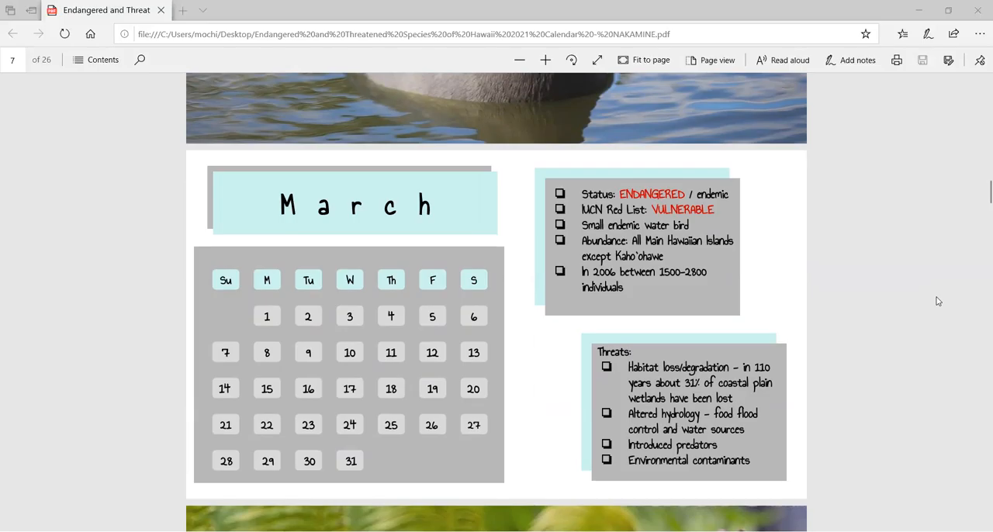
scroll("down", 3)
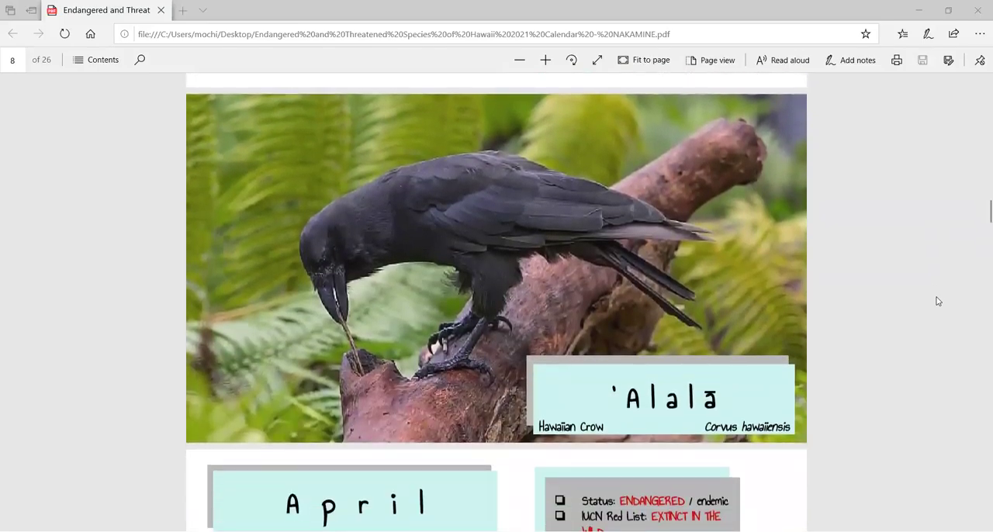
mouse_move(964, 294)
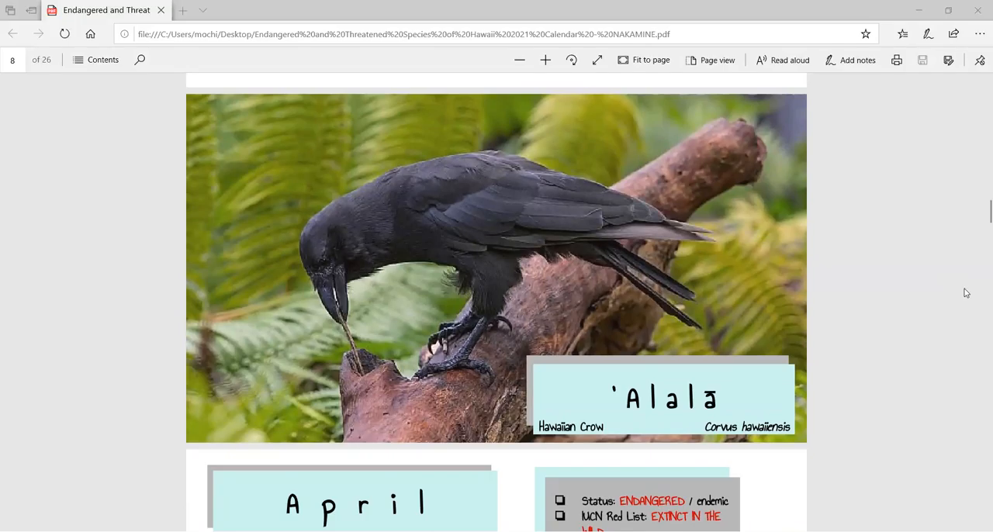
scroll("down", 3)
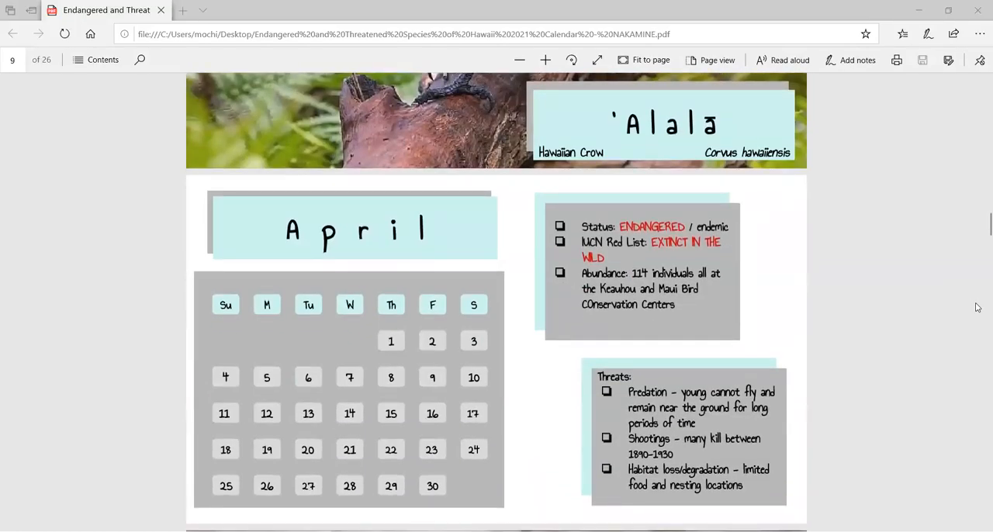
scroll("down", 3)
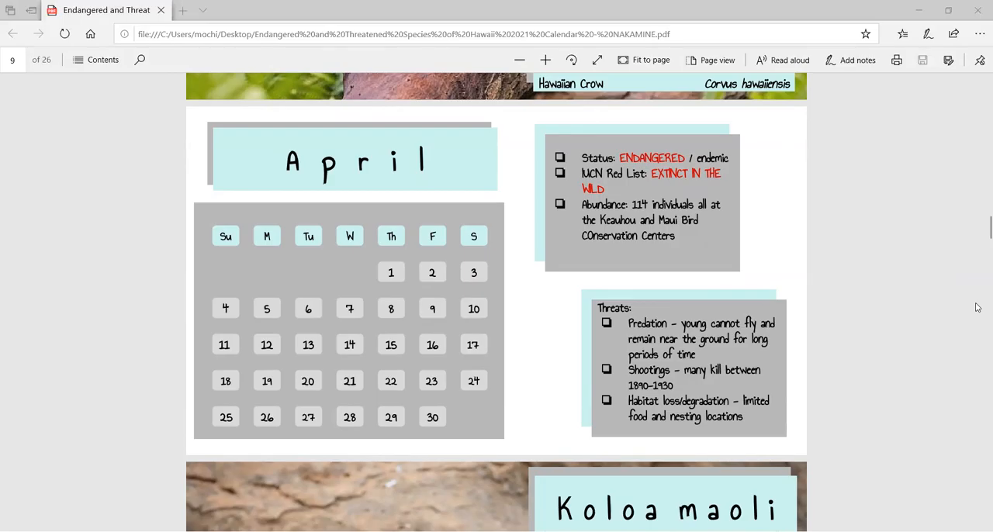
scroll("down", 3)
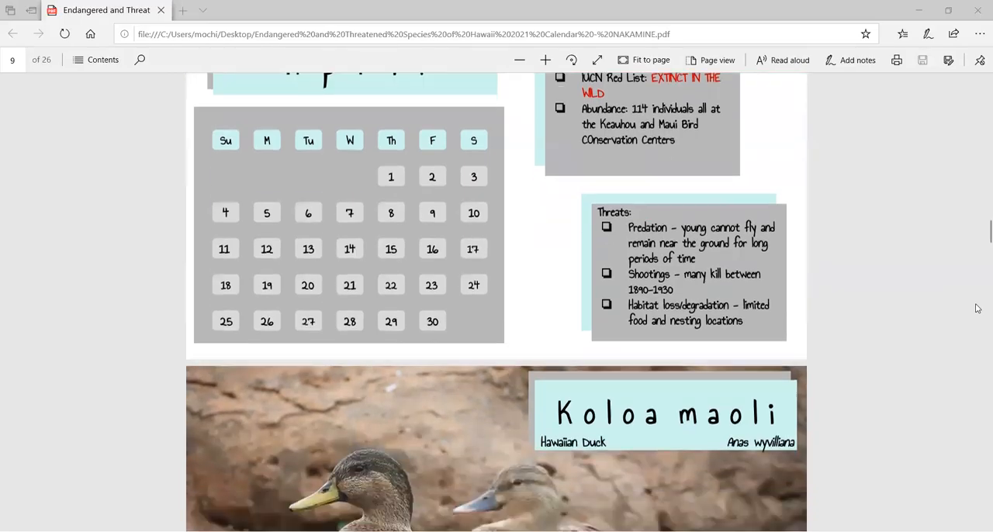
scroll("down", 3)
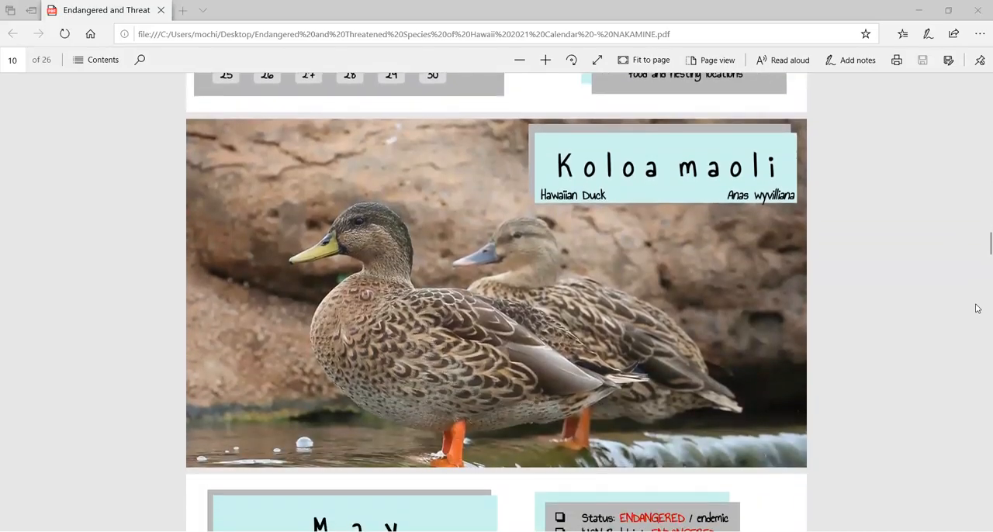
scroll("down", 3)
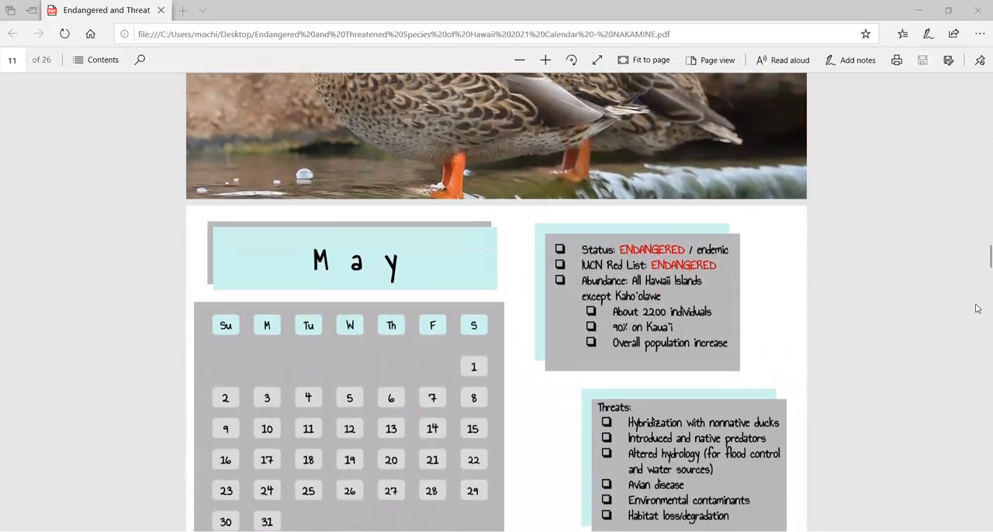
scroll("down", 3)
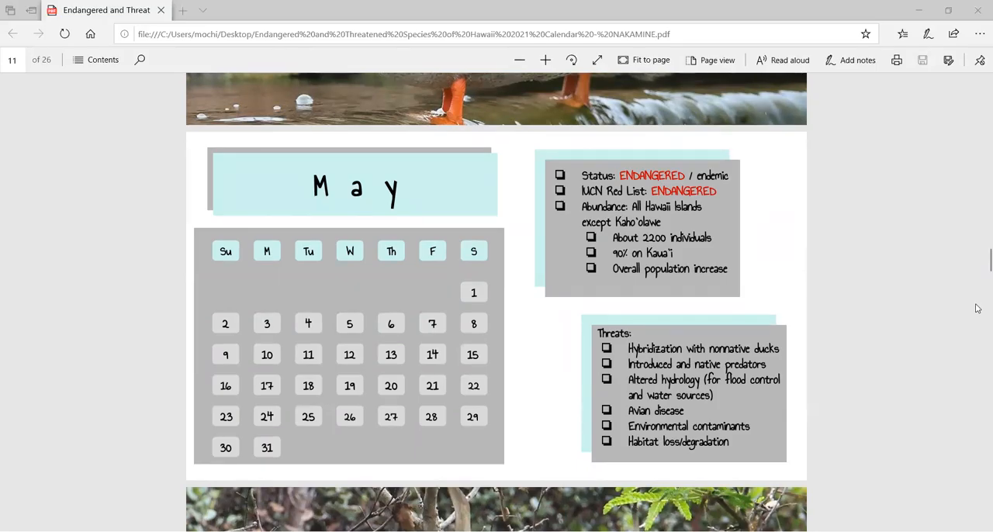
mouse_move(934, 339)
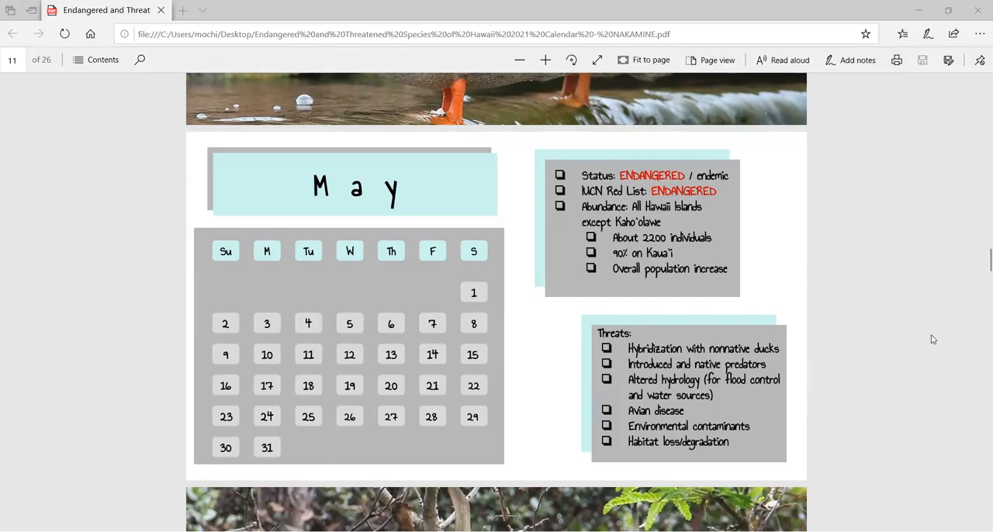
mouse_move(890, 347)
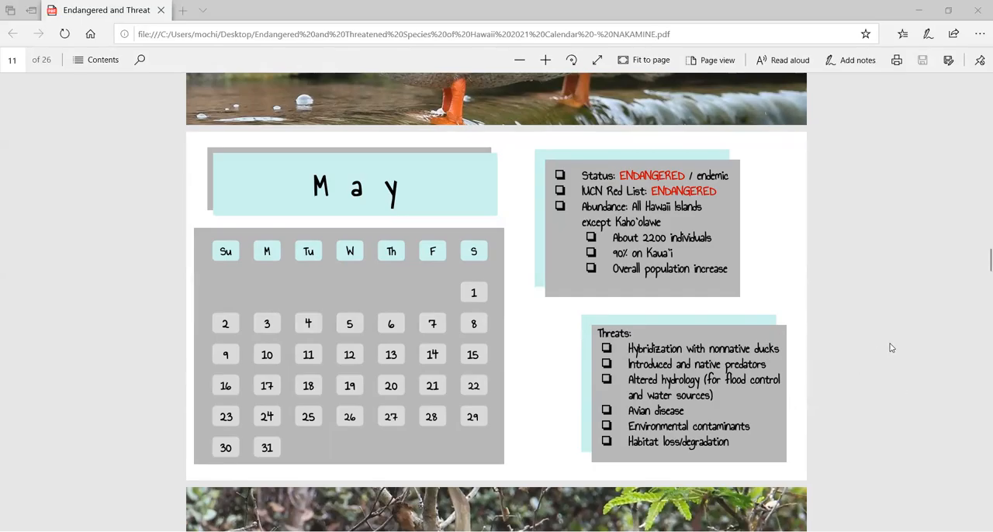
scroll("down", 3)
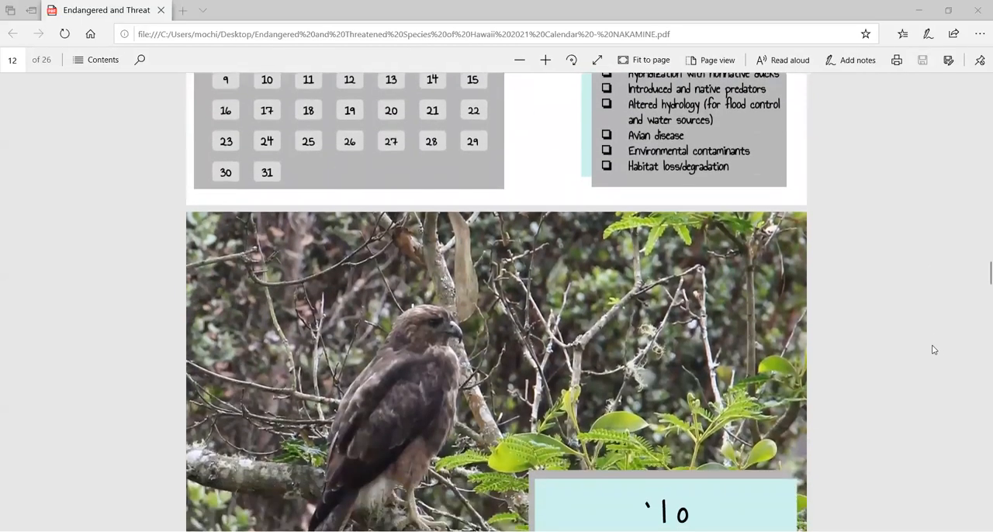
scroll("down", 3)
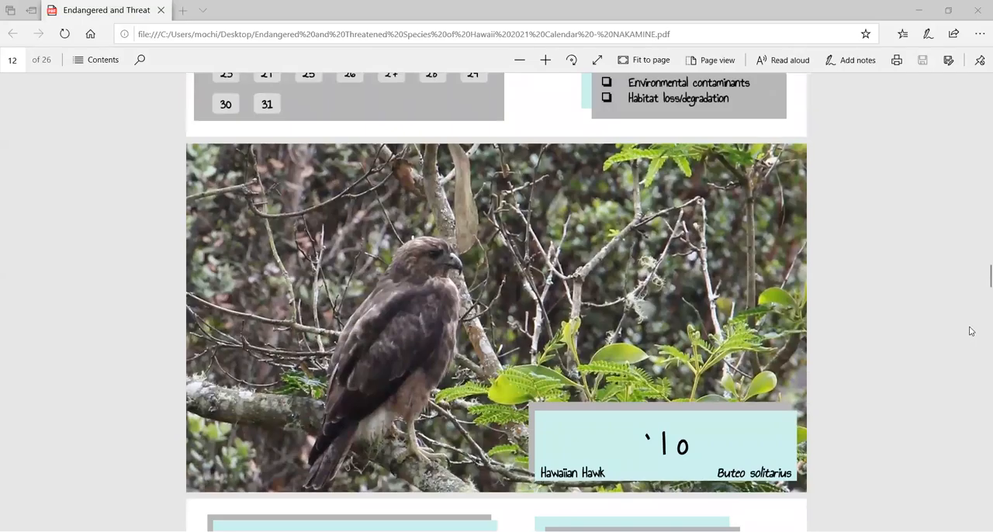
scroll("down", 3)
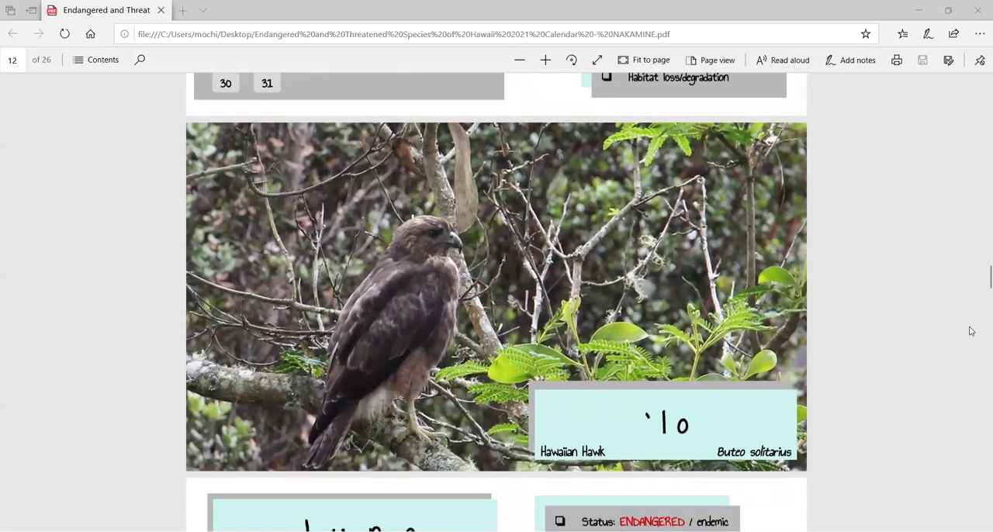
scroll("down", 3)
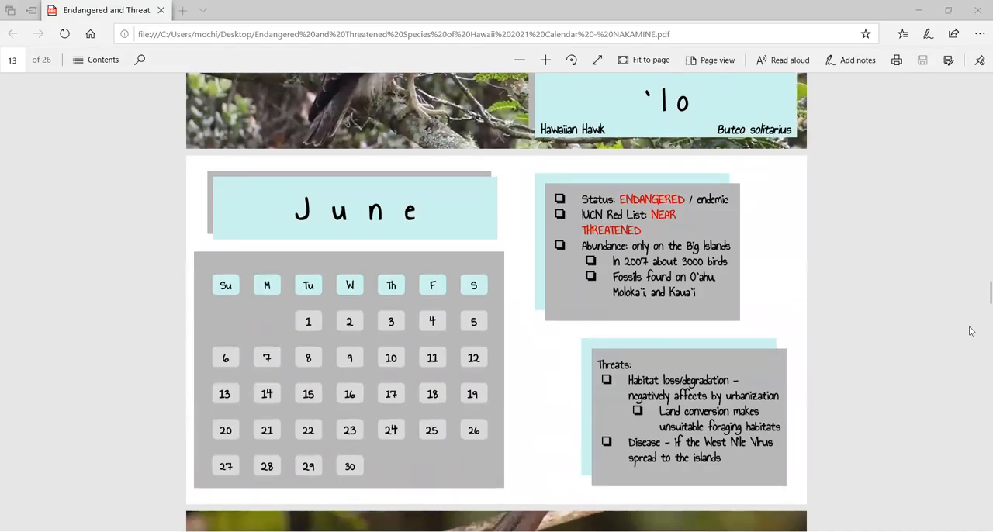
mouse_move(951, 329)
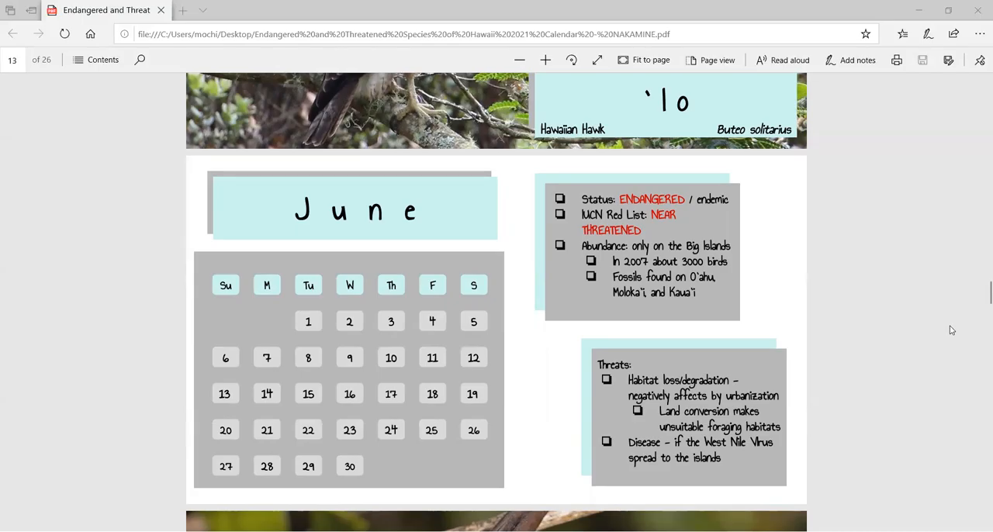
mouse_move(923, 311)
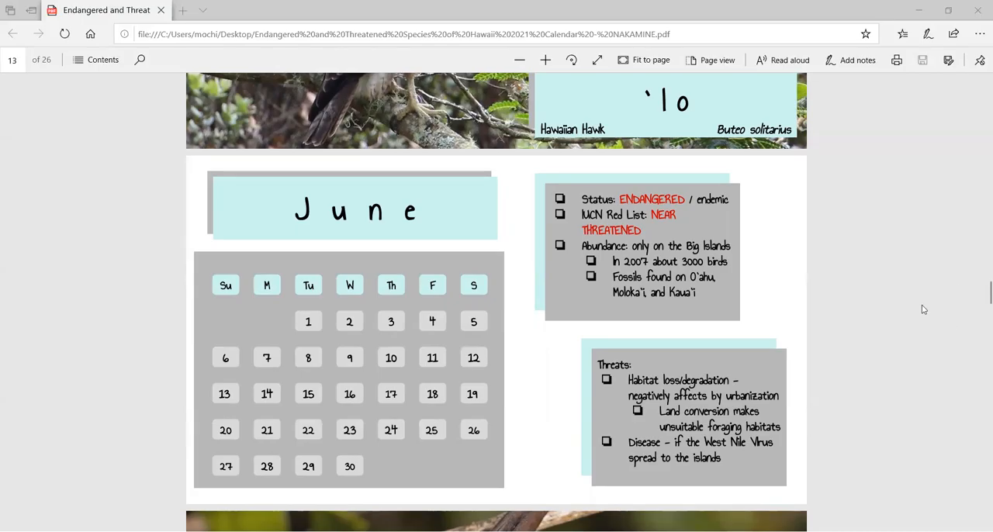
scroll("down", 3)
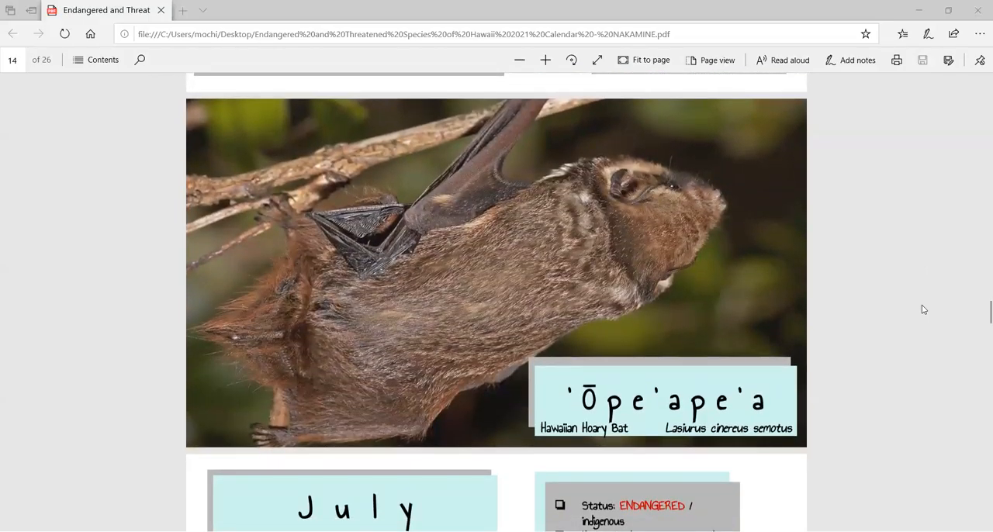
scroll("down", 3)
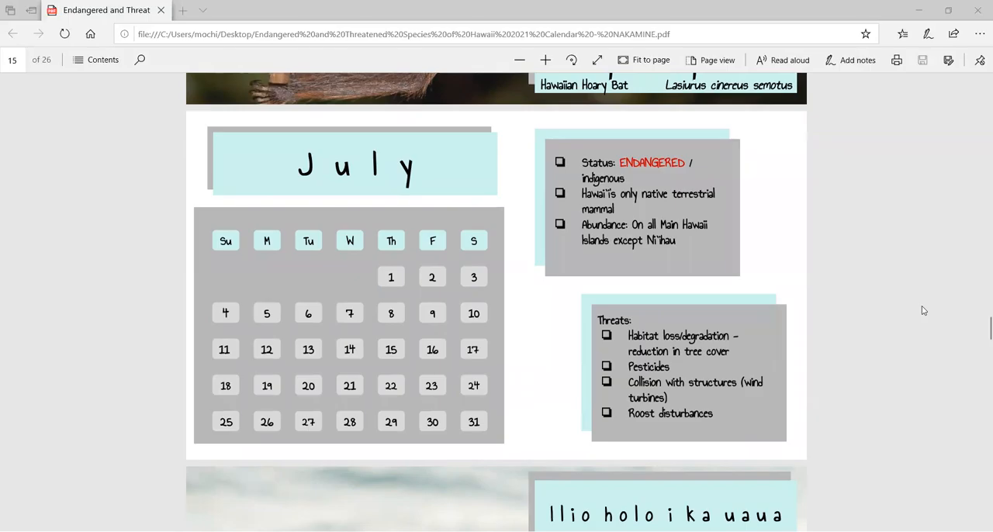
scroll("down", 3)
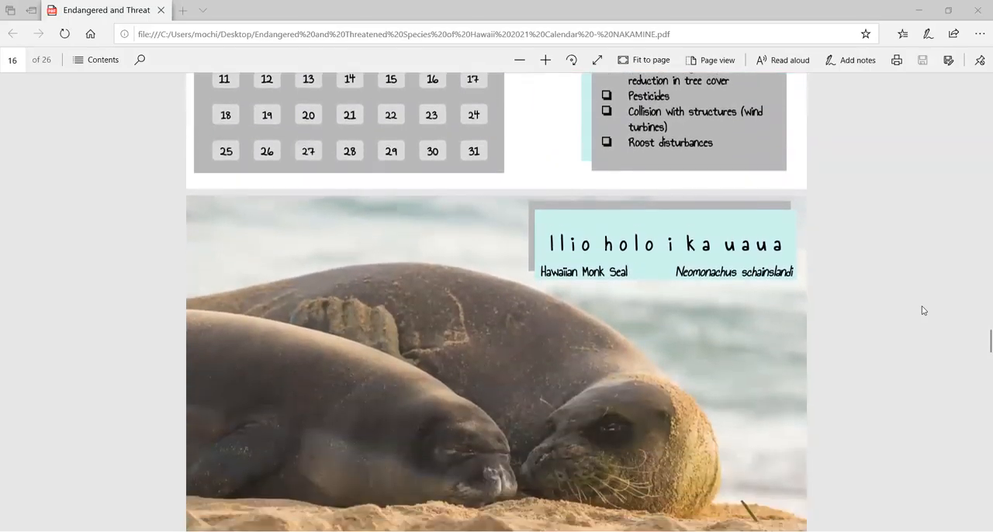
scroll("down", 3)
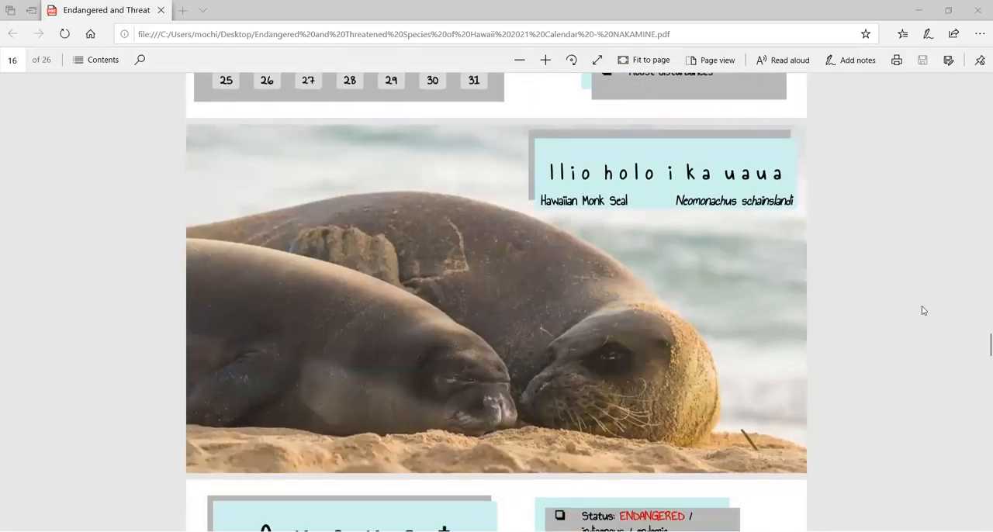
scroll("down", 3)
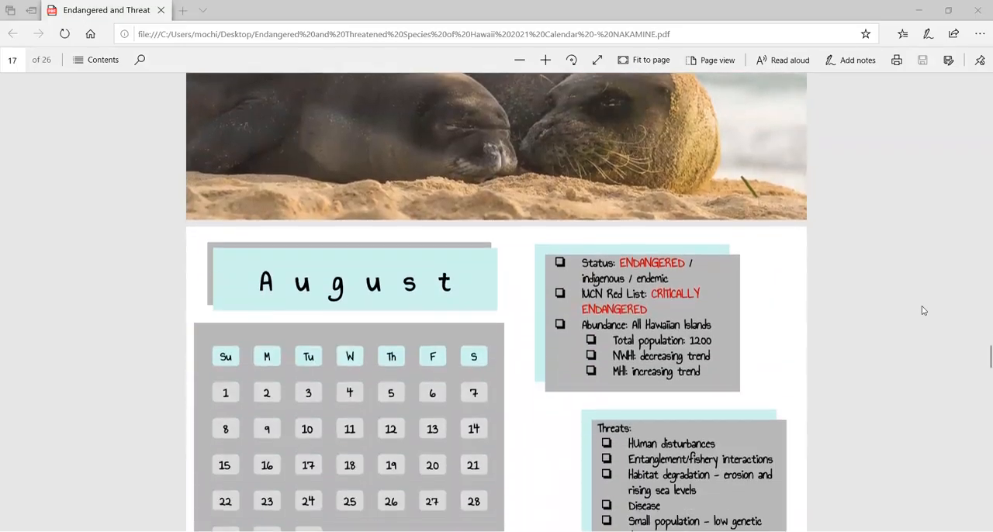
scroll("down", 3)
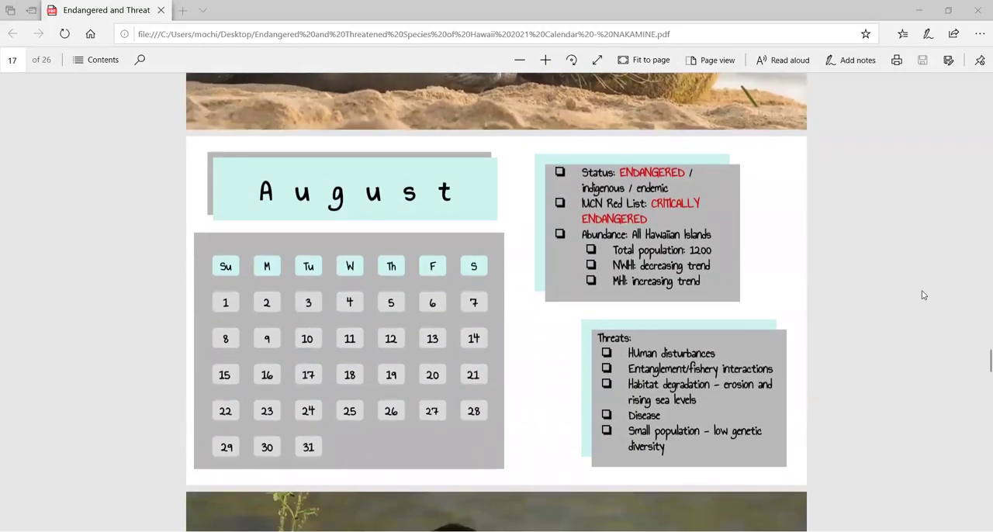
mouse_move(912, 282)
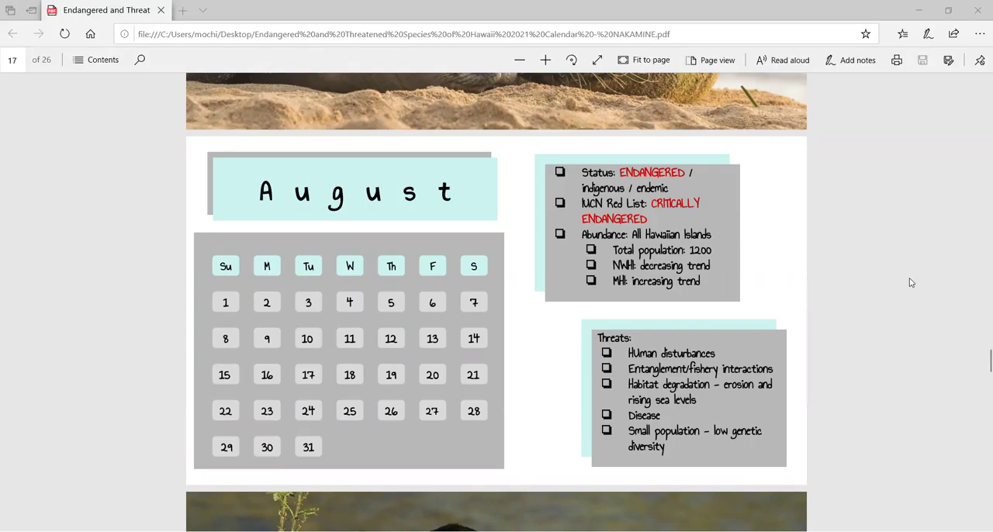
mouse_move(910, 277)
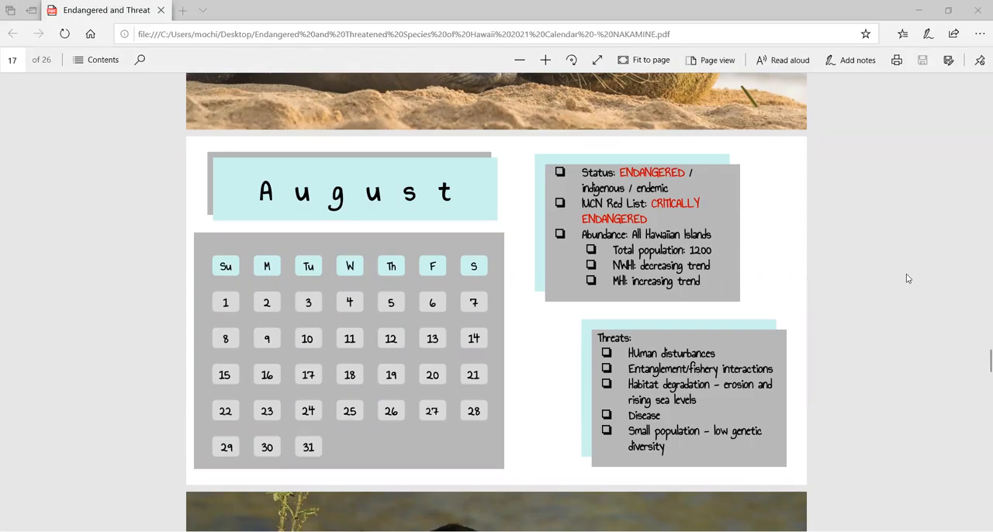
scroll("down", 3)
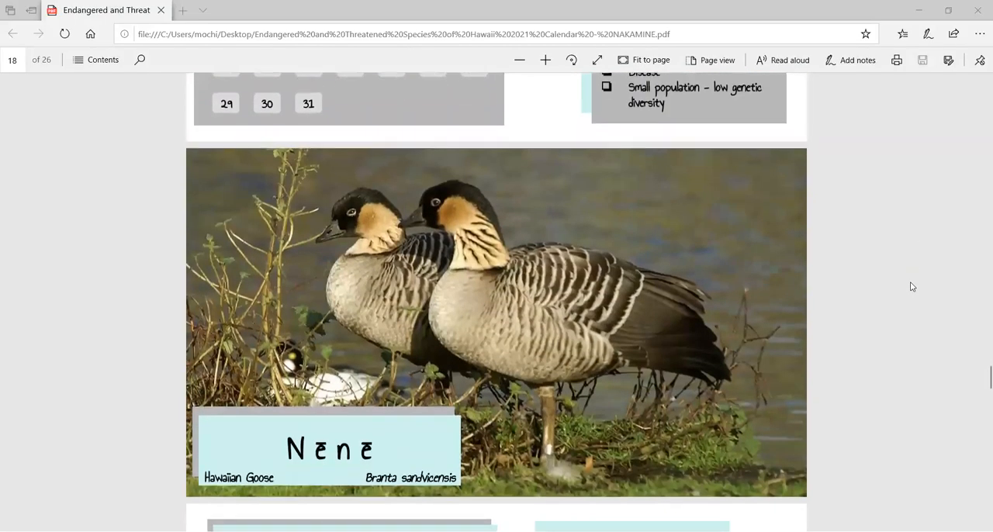
scroll("down", 3)
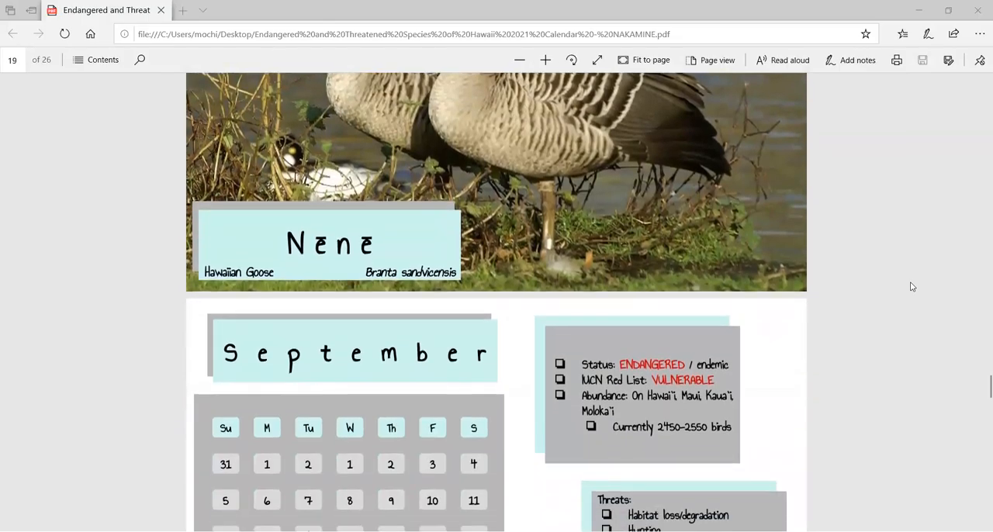
scroll("down", 3)
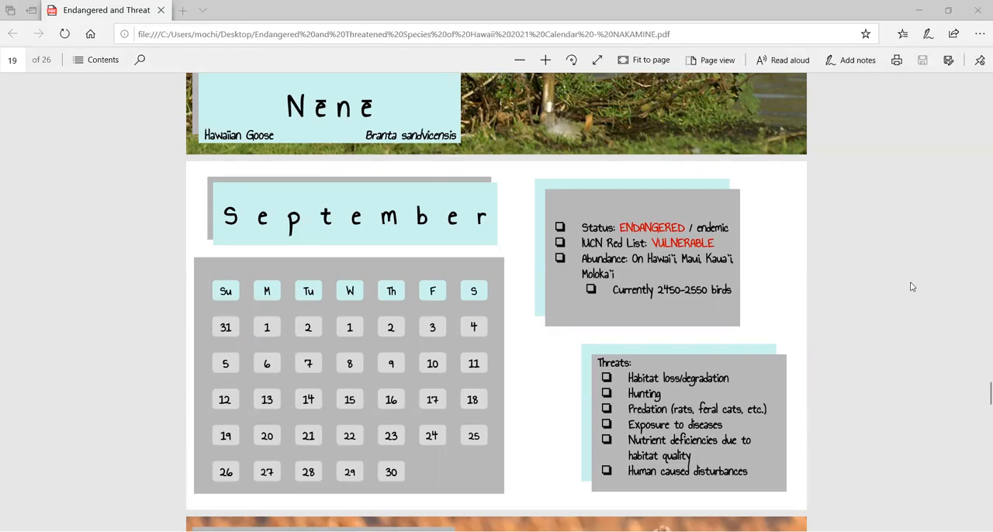
mouse_move(923, 289)
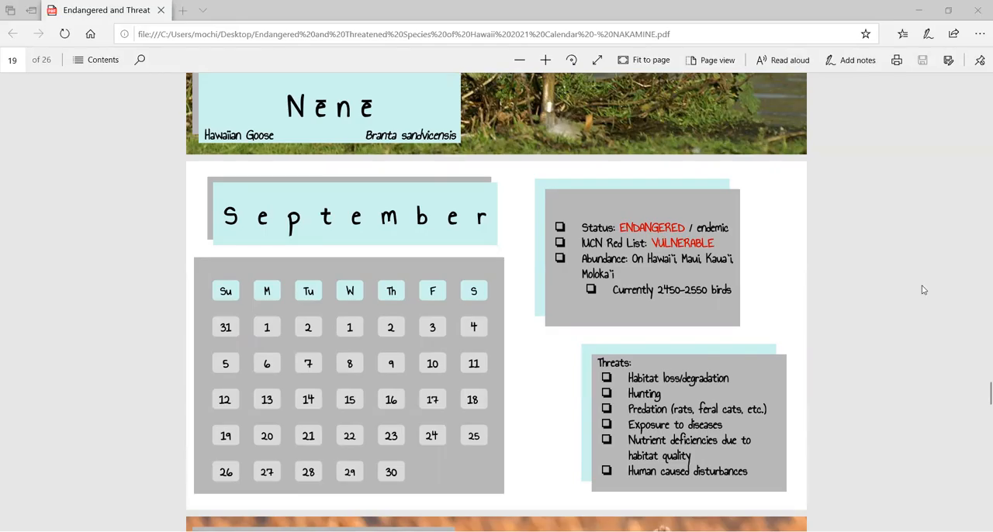
scroll("down", 3)
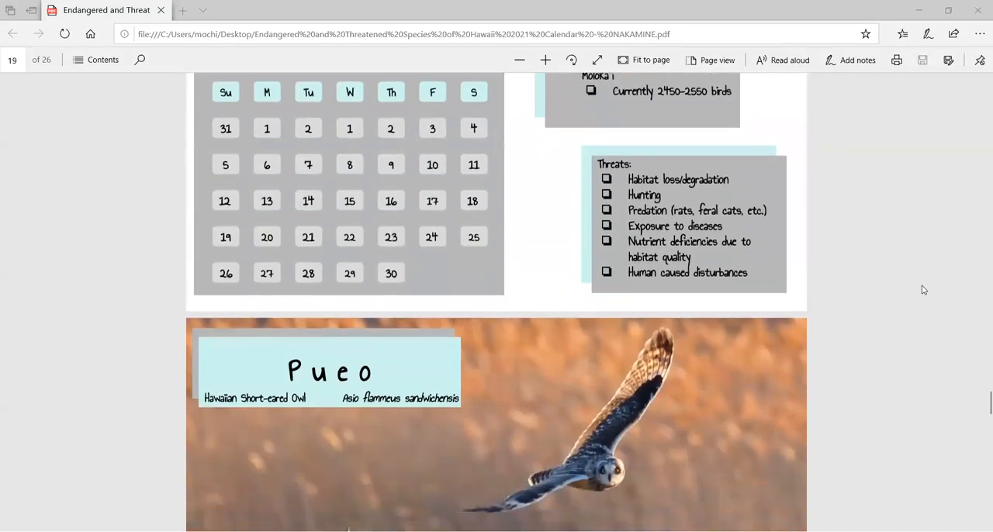
scroll("down", 3)
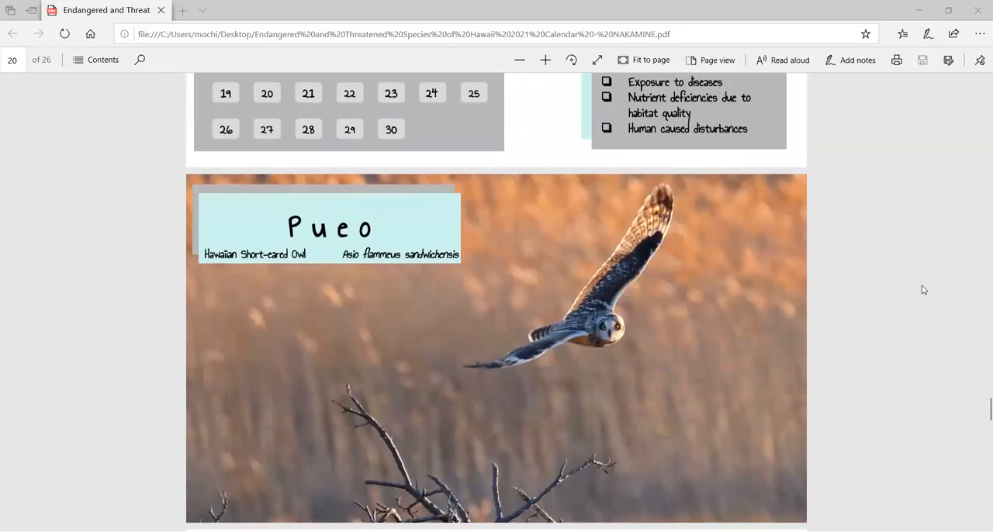
scroll("down", 3)
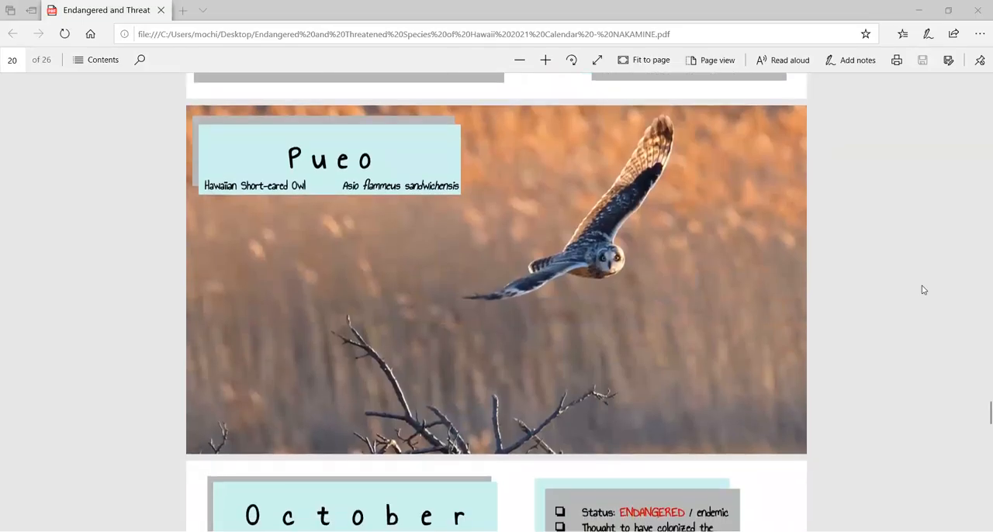
scroll("down", 3)
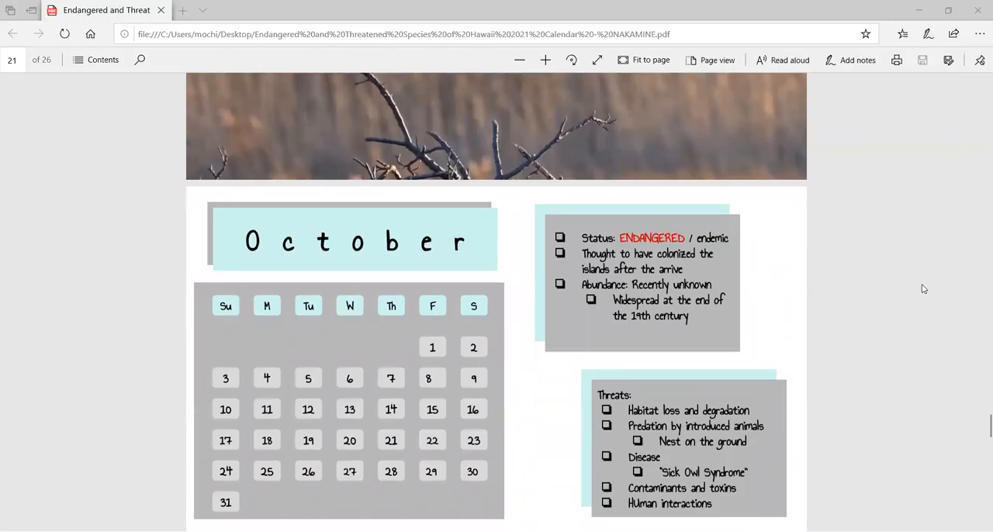
scroll("down", 3)
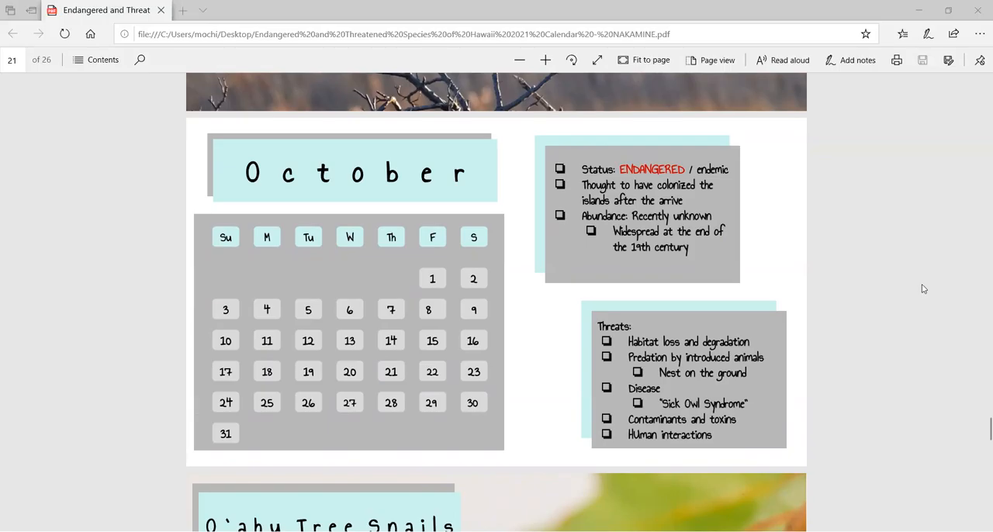
scroll("down", 3)
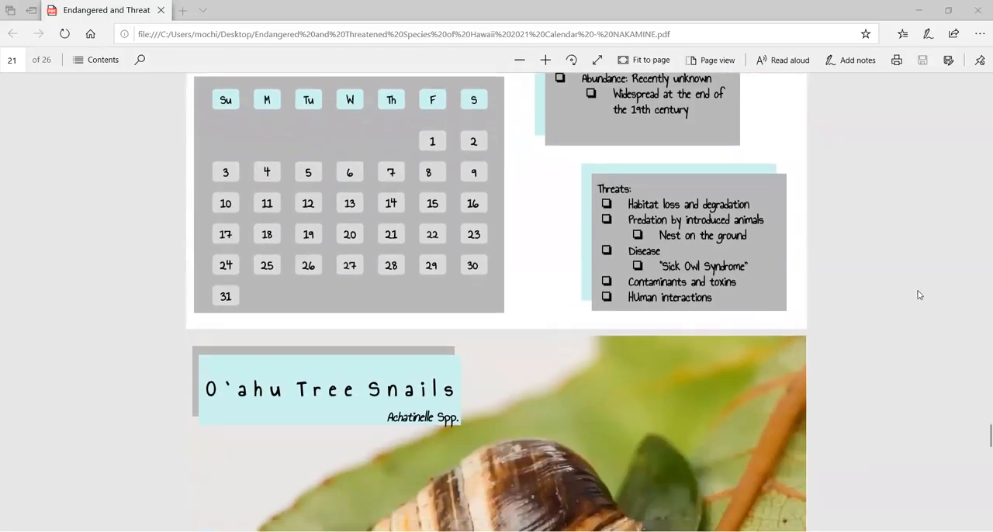
scroll("down", 3)
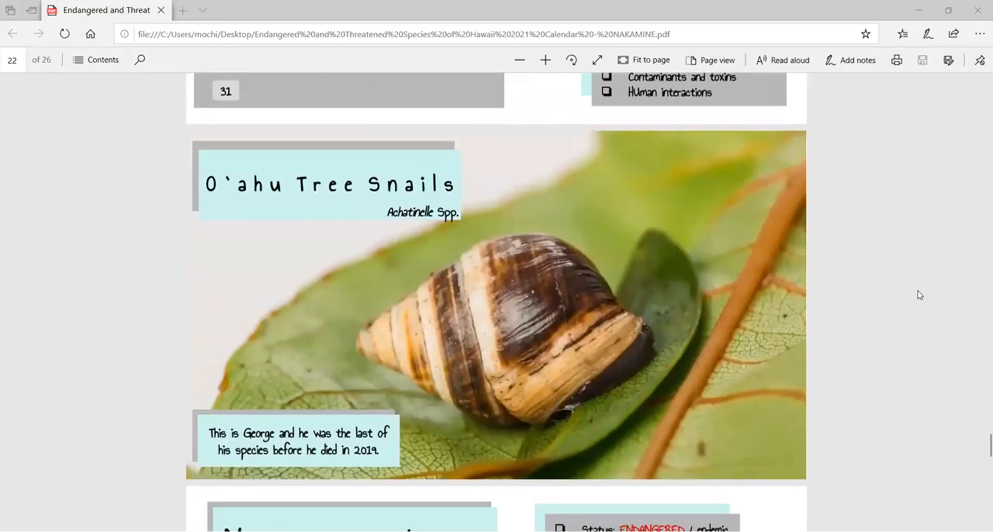
mouse_move(918, 257)
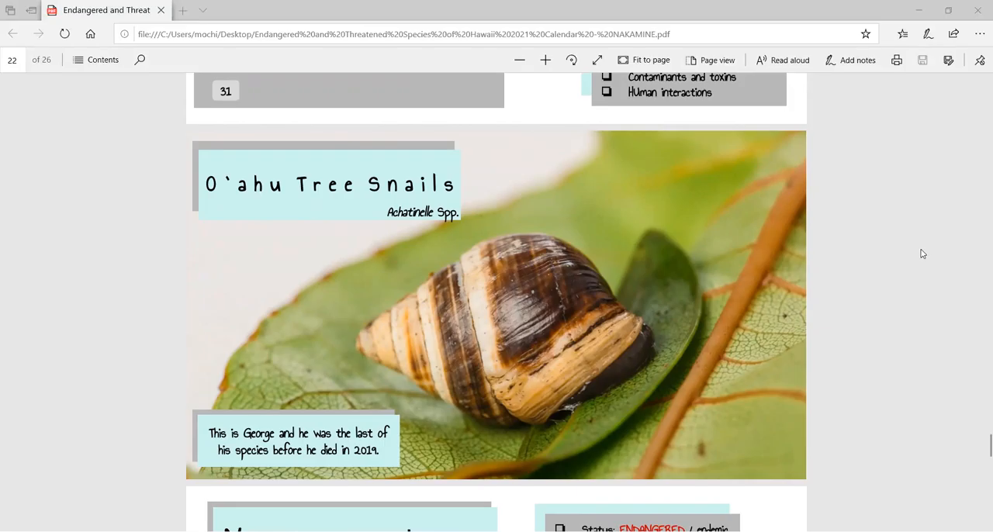
scroll("down", 3)
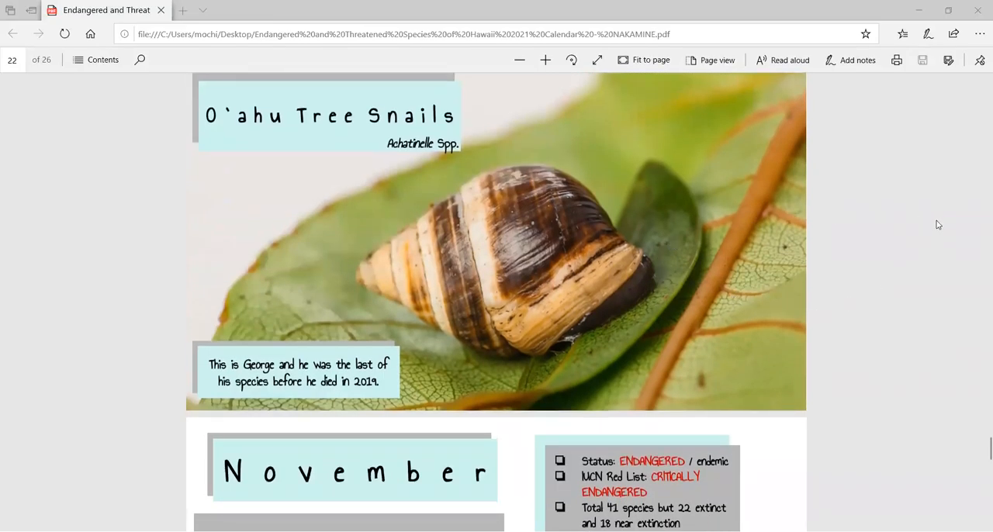
scroll("up", 3)
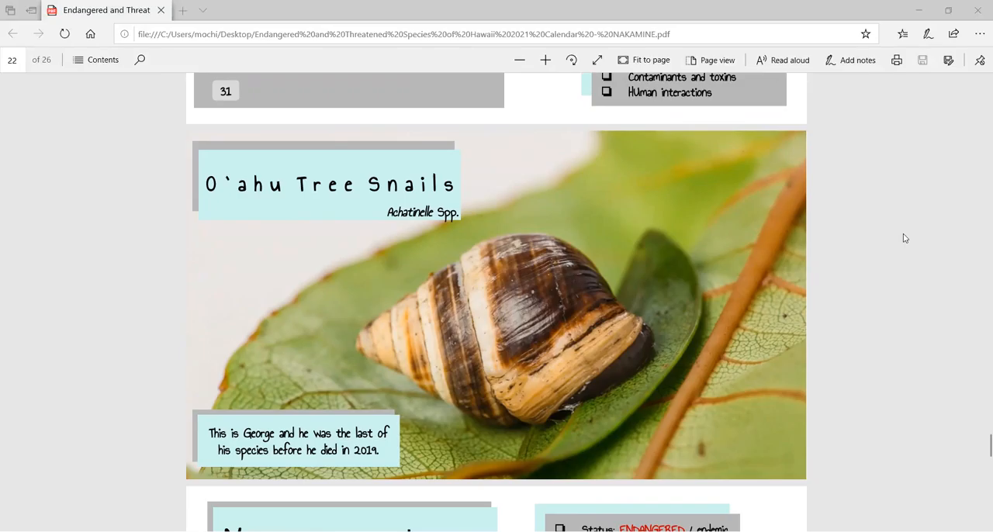
mouse_move(903, 242)
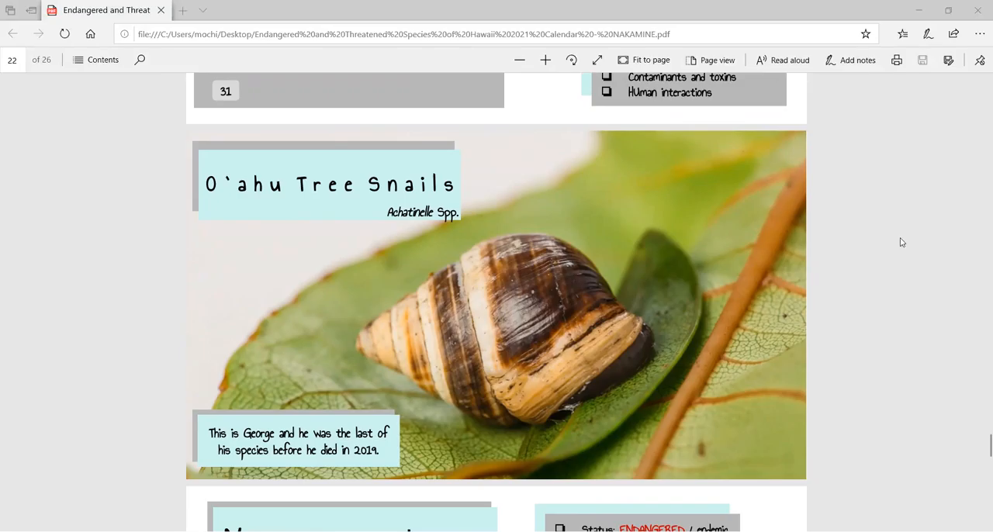
scroll("down", 3)
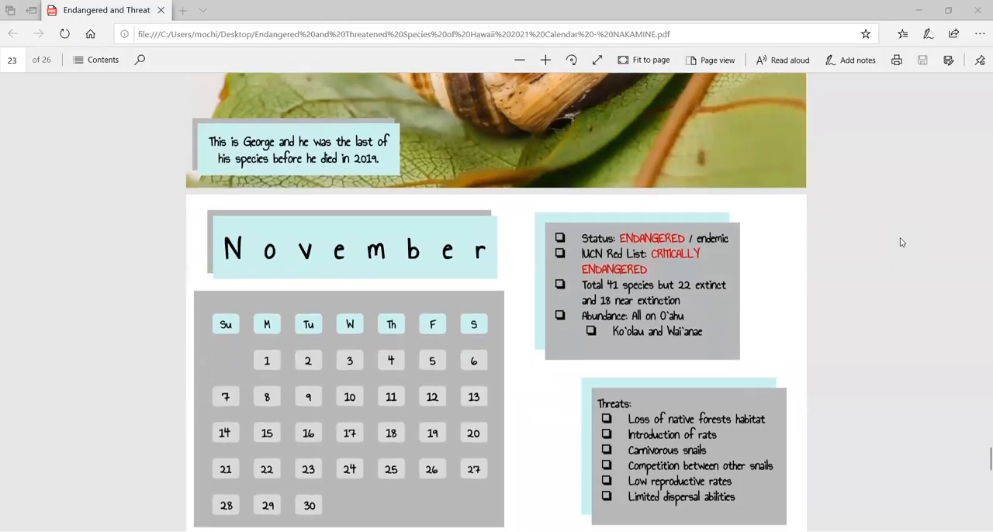
scroll("down", 3)
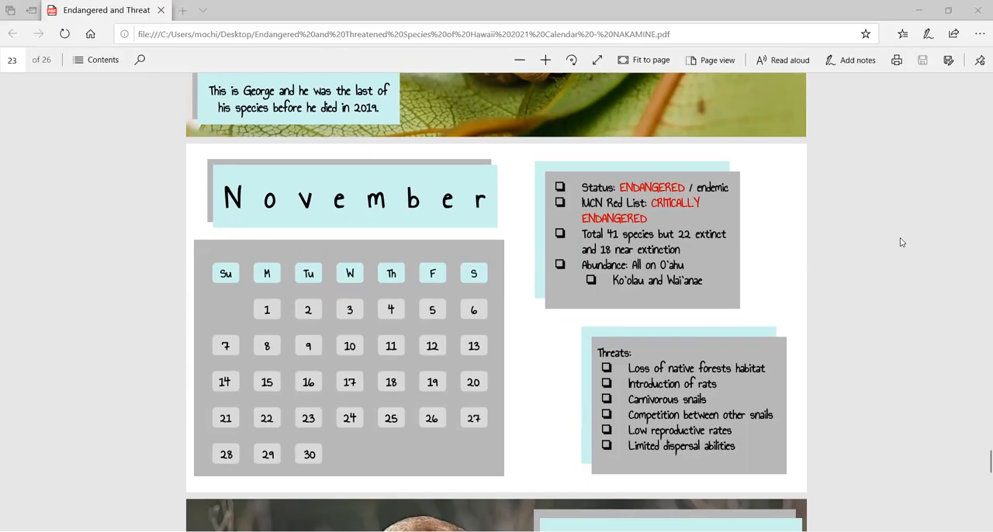
scroll("down", 3)
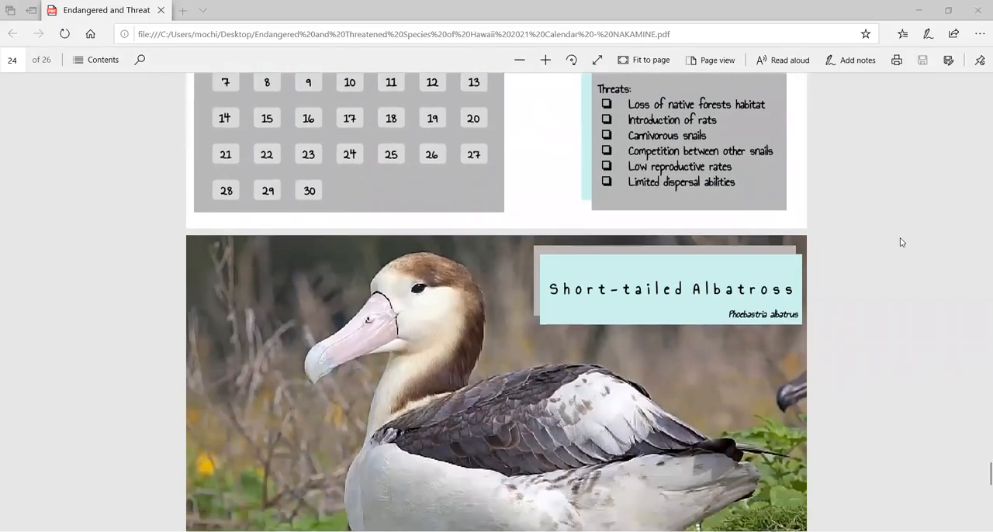
scroll("down", 3)
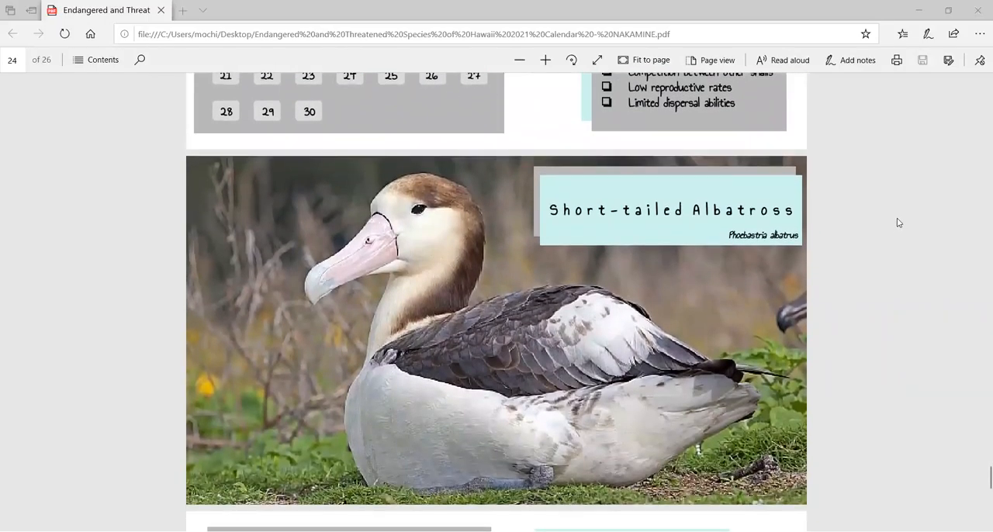
scroll("down", 3)
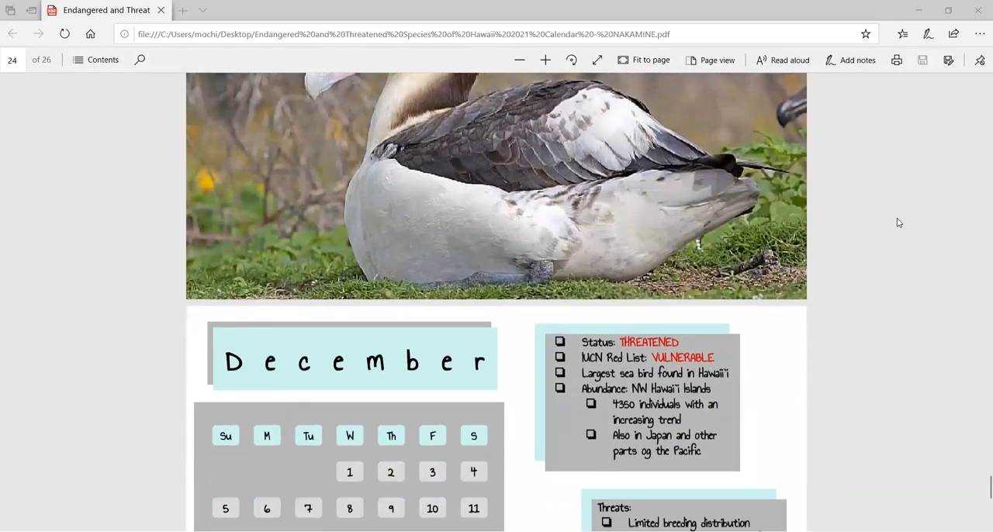
scroll("down", 3)
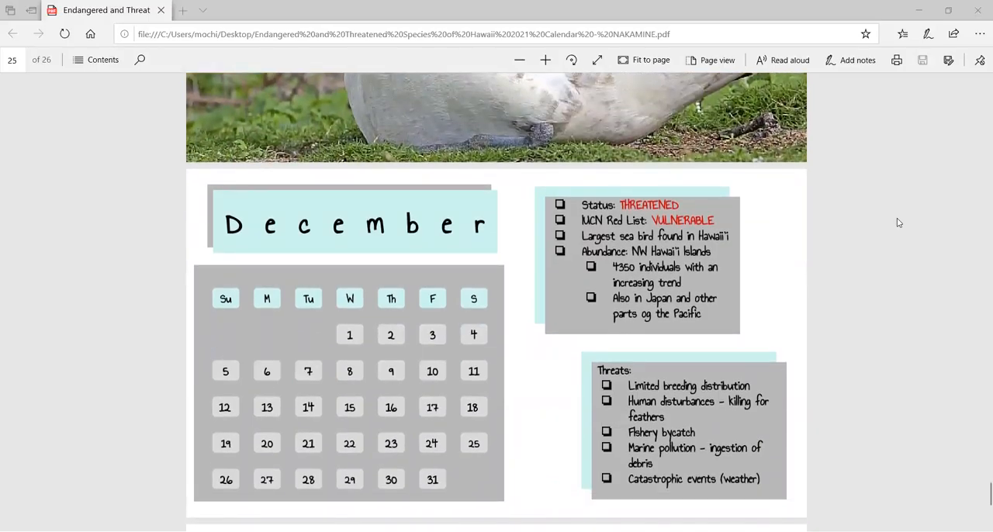
mouse_move(872, 229)
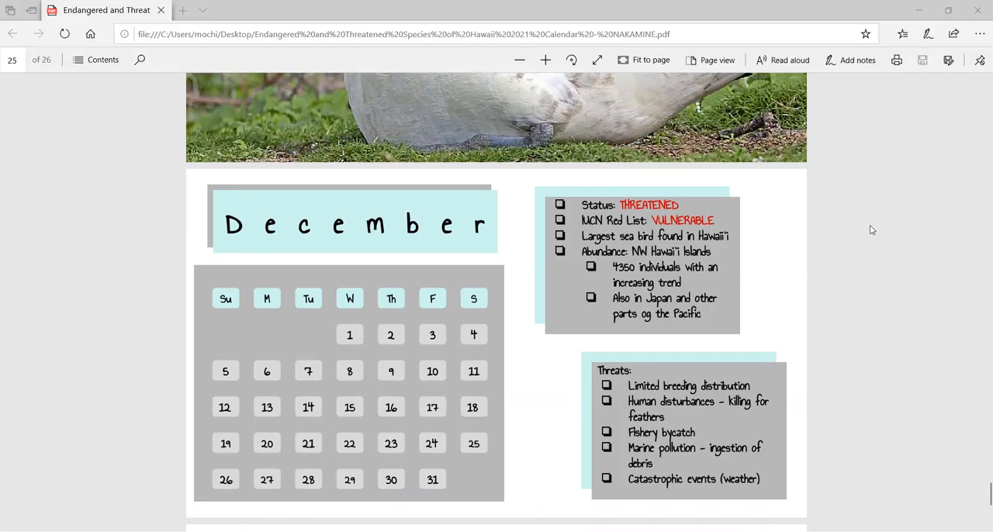
mouse_move(893, 225)
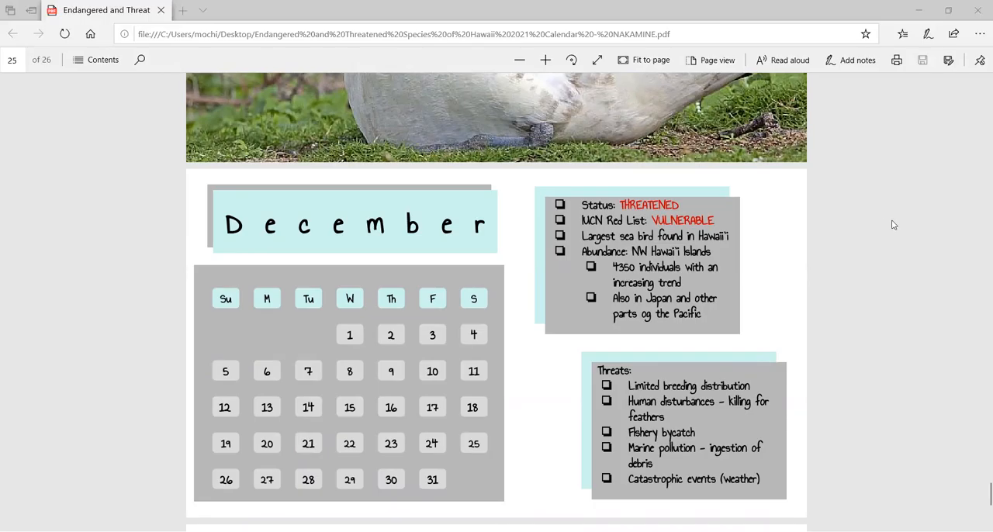
mouse_move(892, 239)
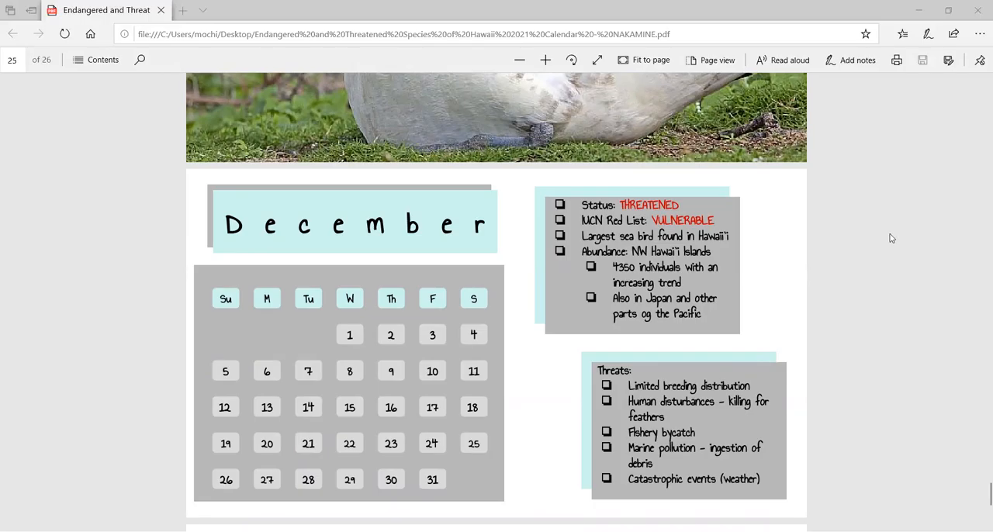
scroll("down", 3)
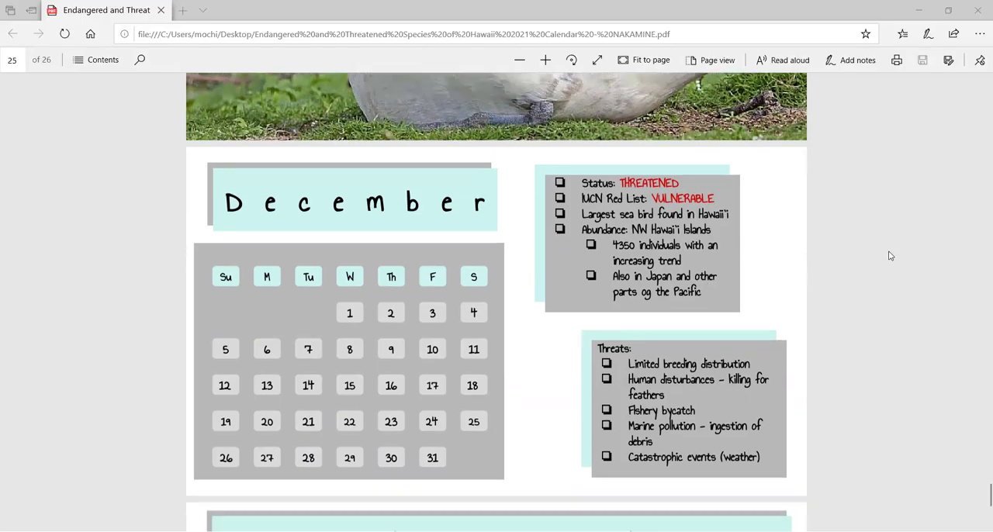
scroll("down", 3)
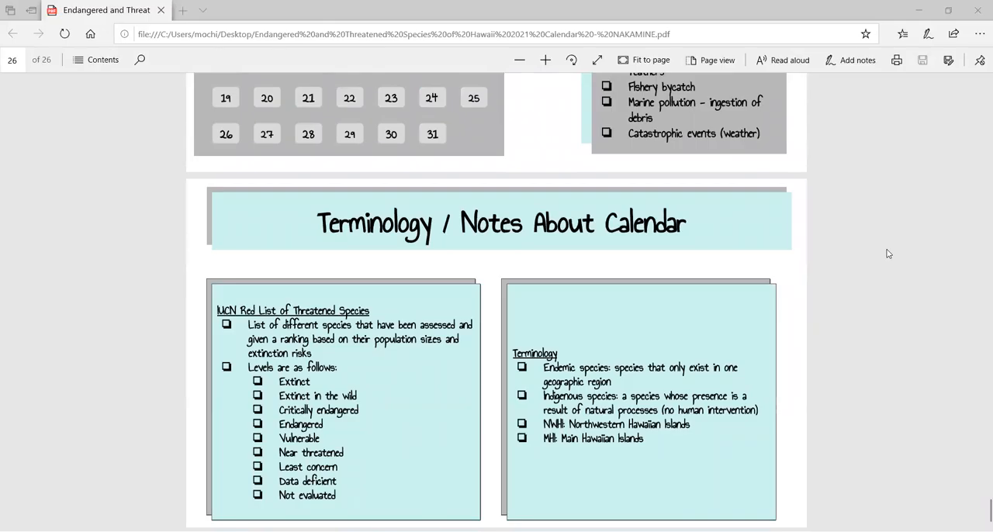
mouse_move(832, 220)
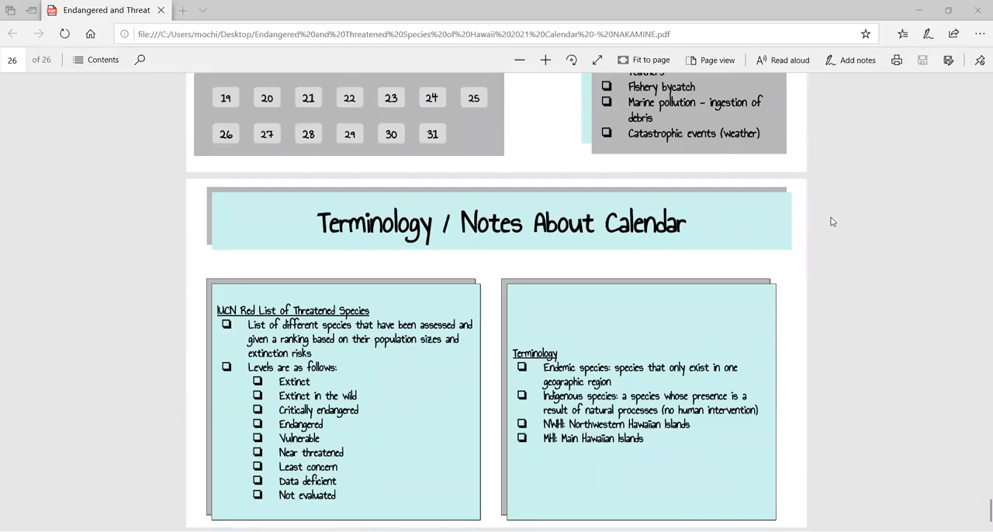
mouse_move(843, 217)
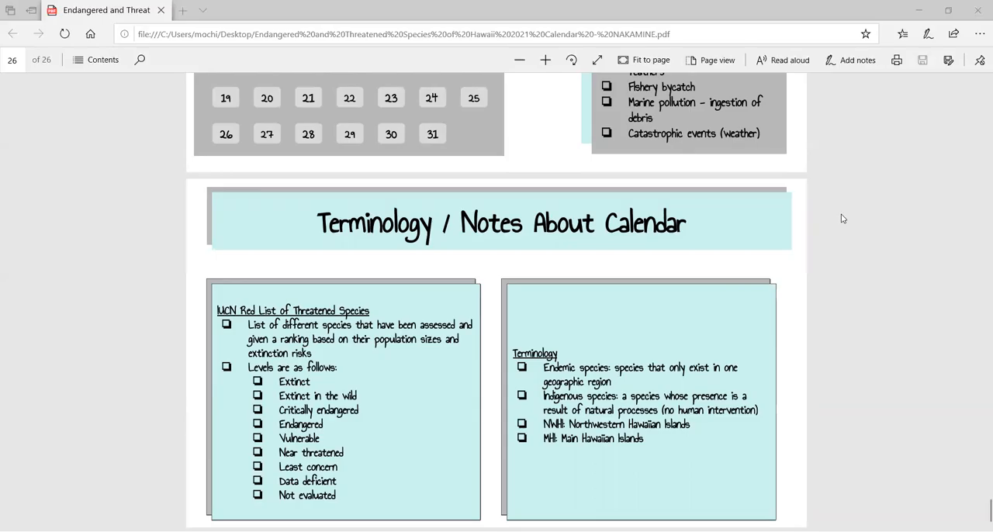
mouse_move(841, 226)
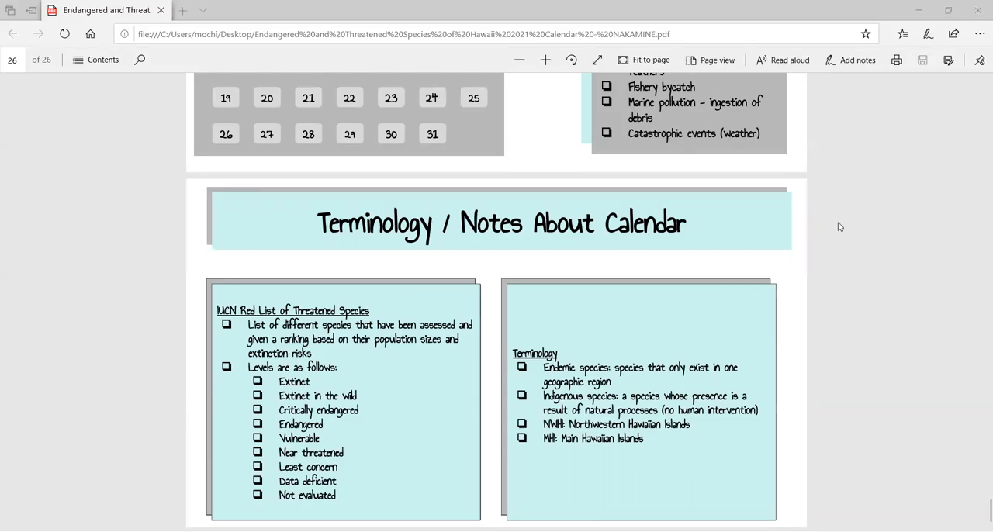
mouse_move(834, 215)
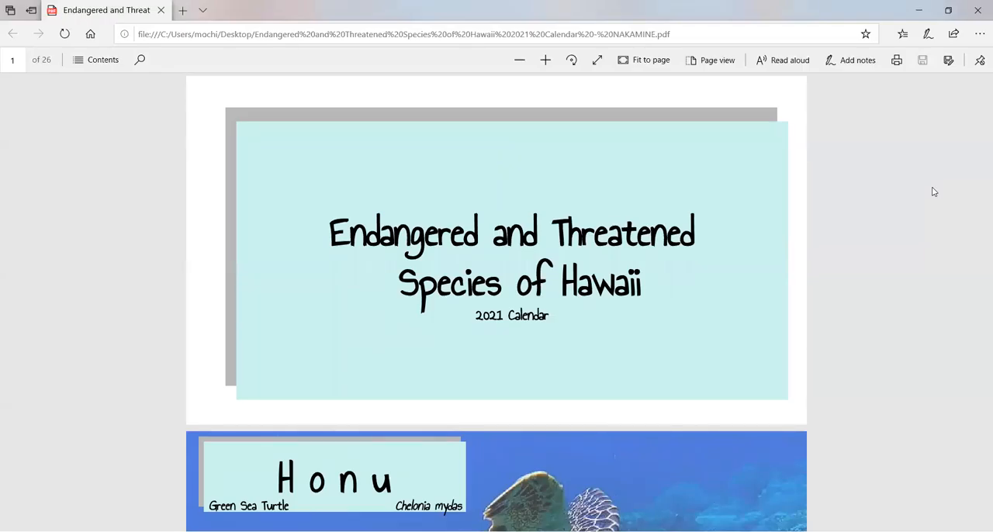
mouse_move(918, 255)
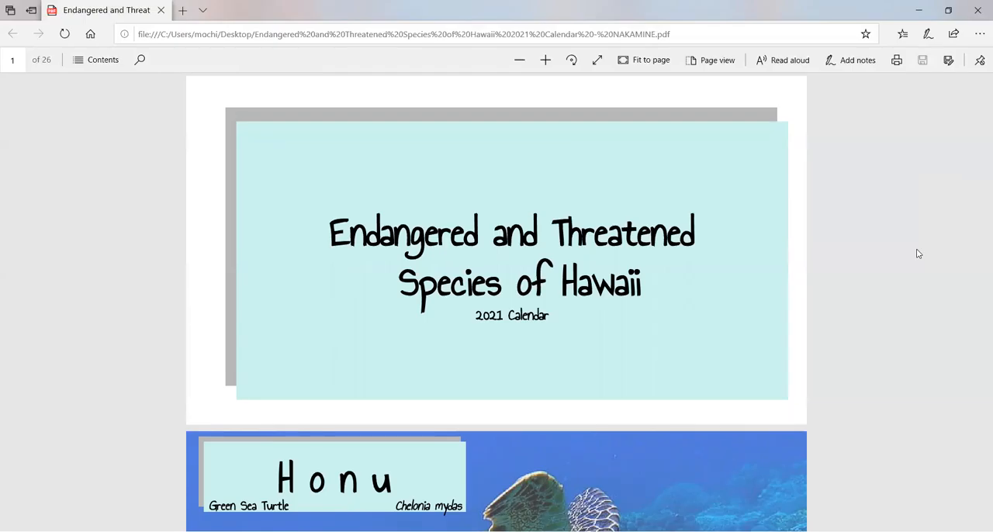
mouse_move(915, 283)
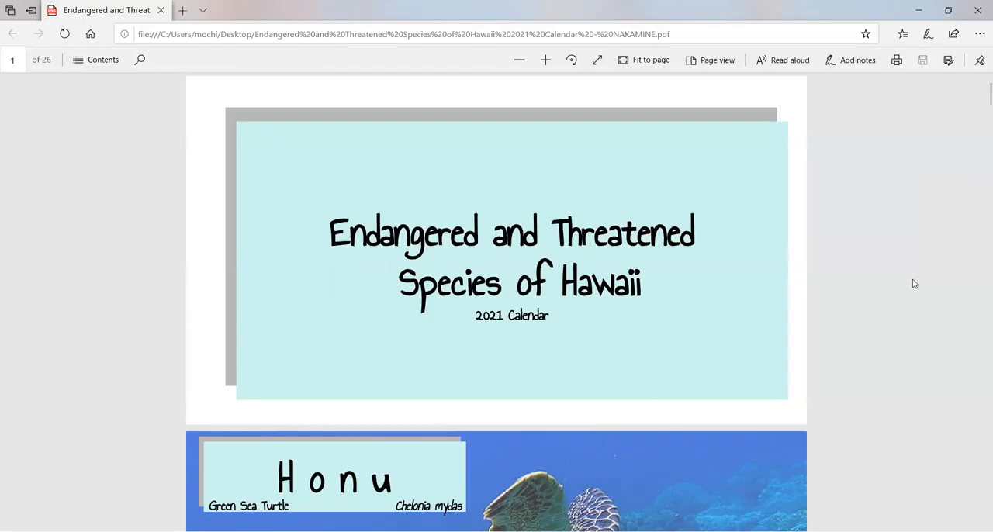
mouse_move(911, 273)
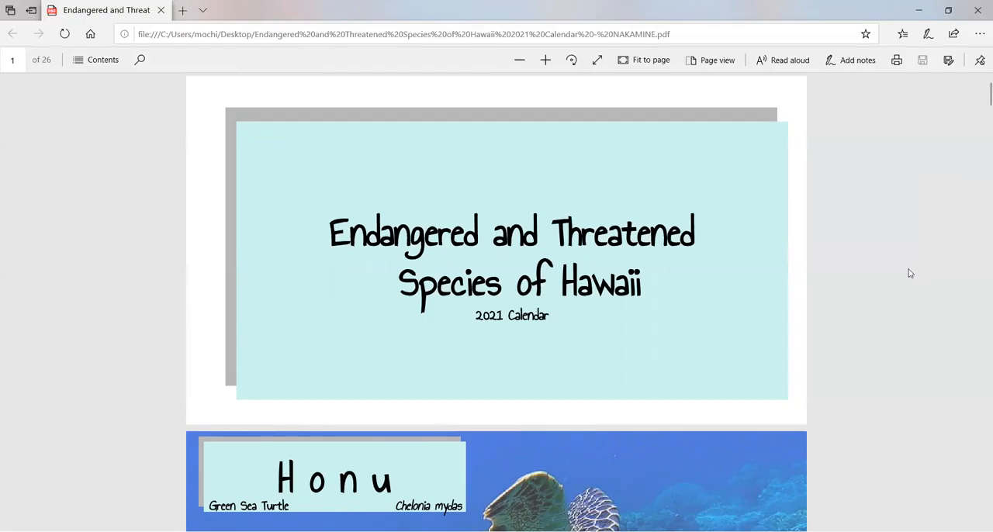
mouse_move(903, 244)
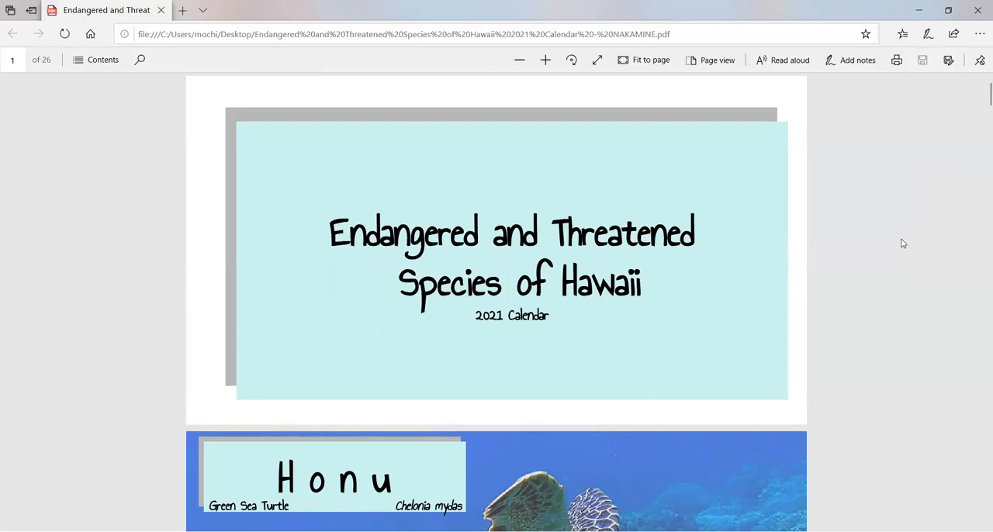
mouse_move(903, 239)
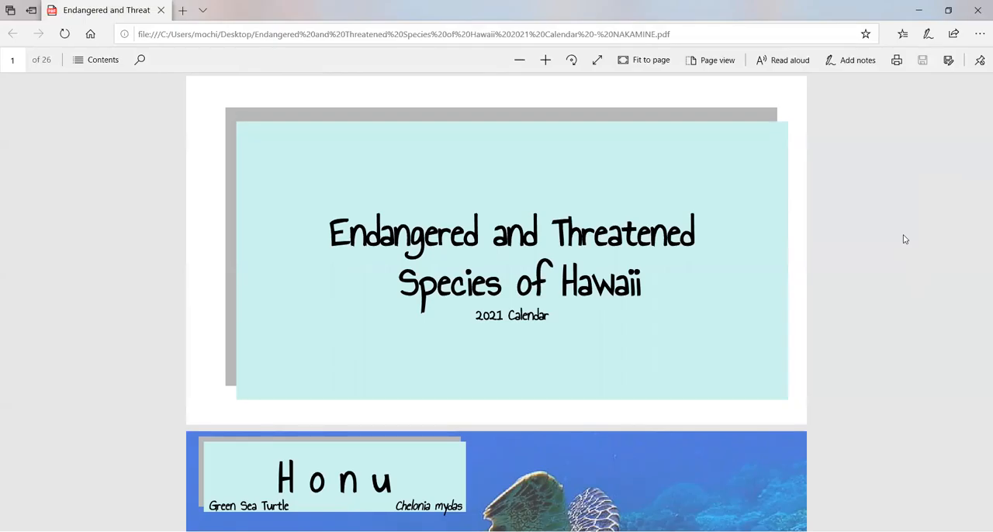
mouse_move(903, 239)
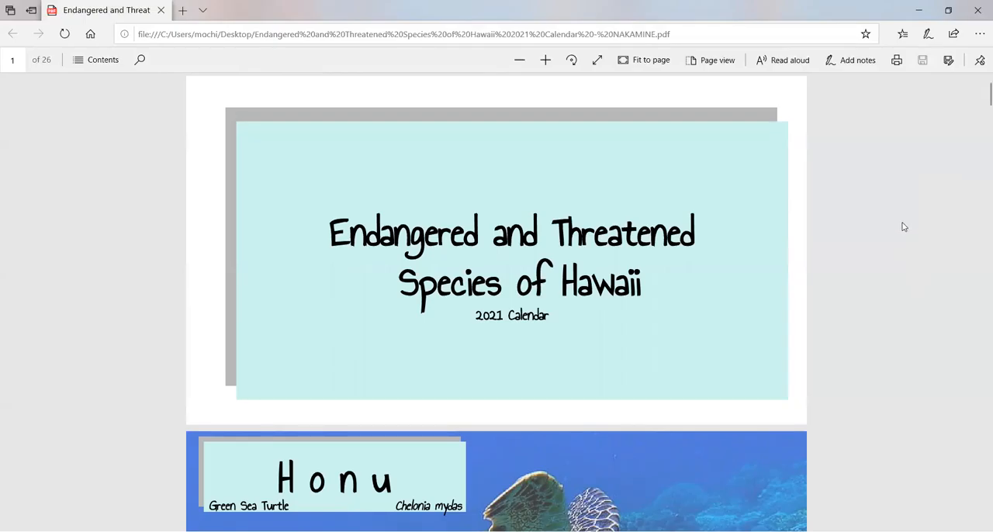
mouse_move(925, 217)
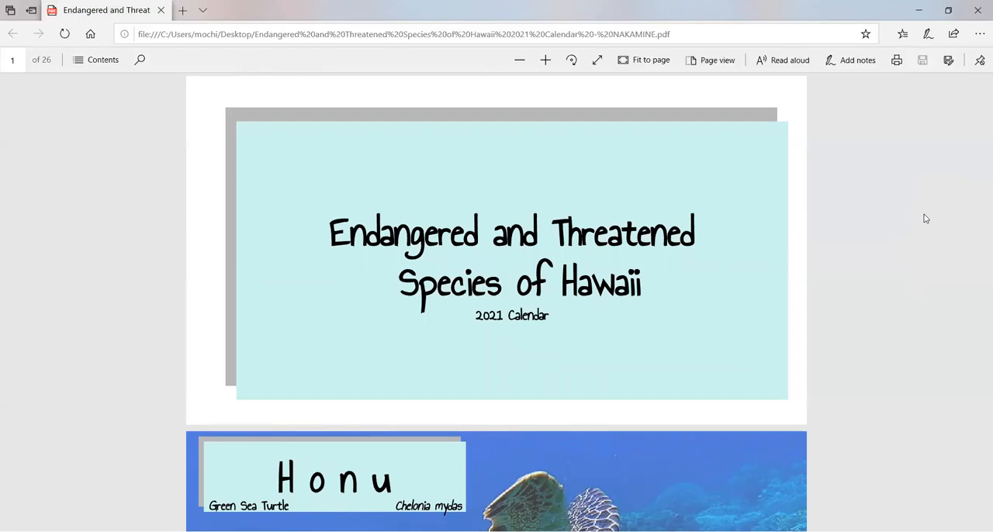
mouse_move(878, 183)
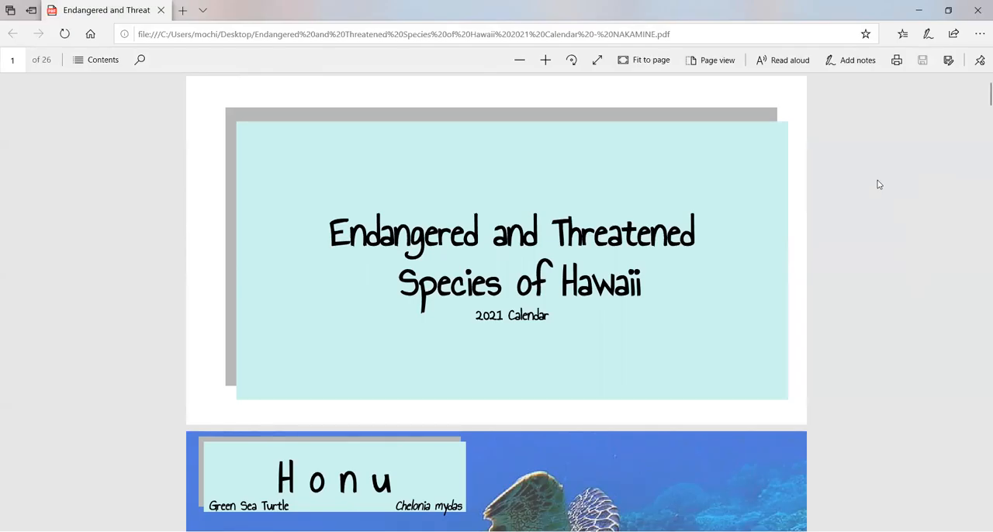